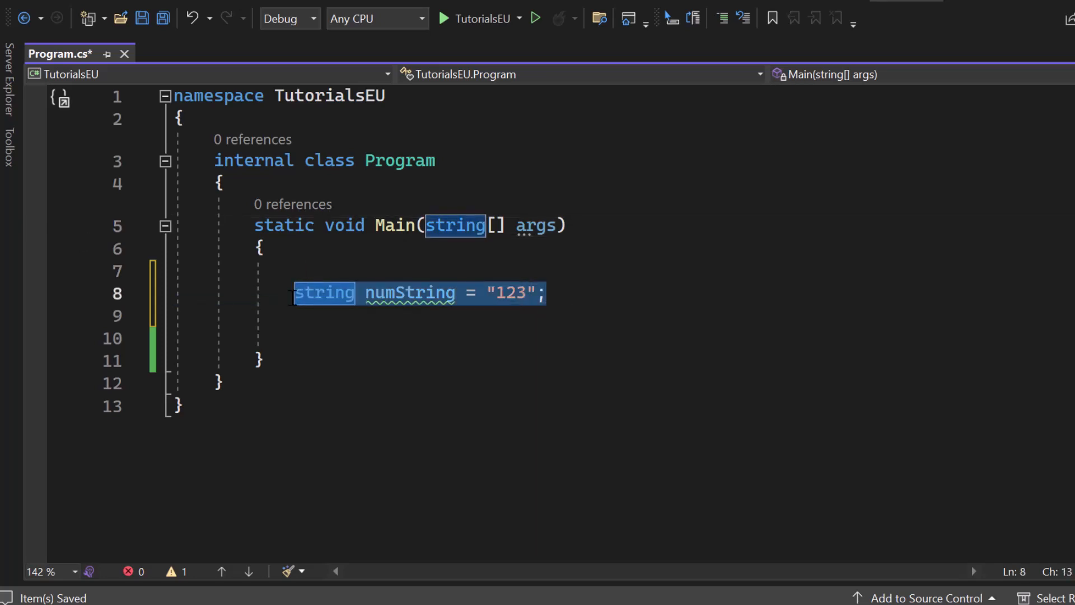
# Step: Start a new empty line right after the numString declaration in Main
pyautogui.click(264, 249)
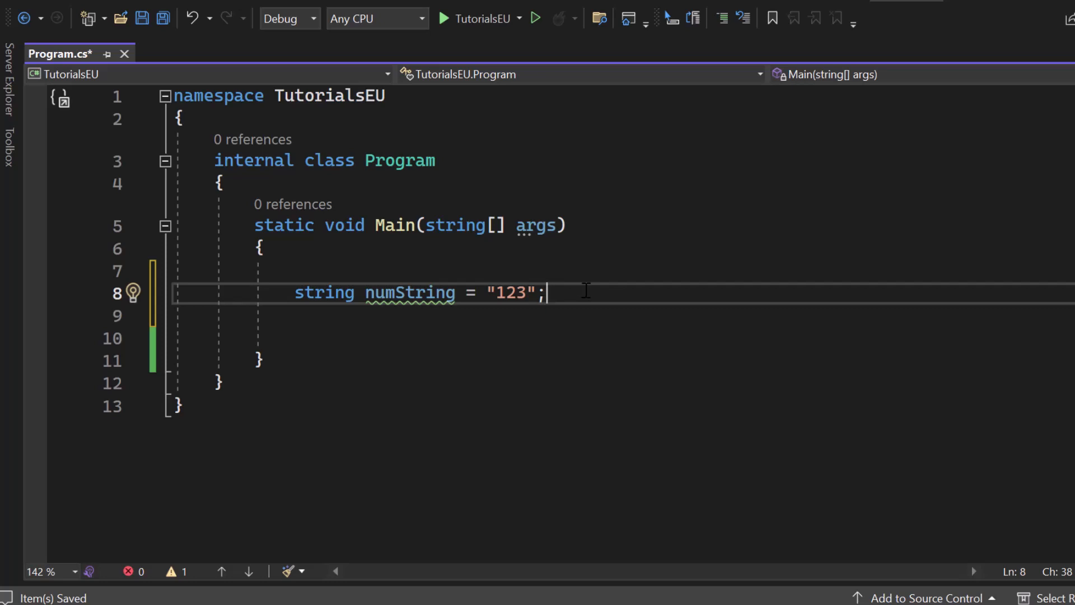
pyautogui.scroll(-3)
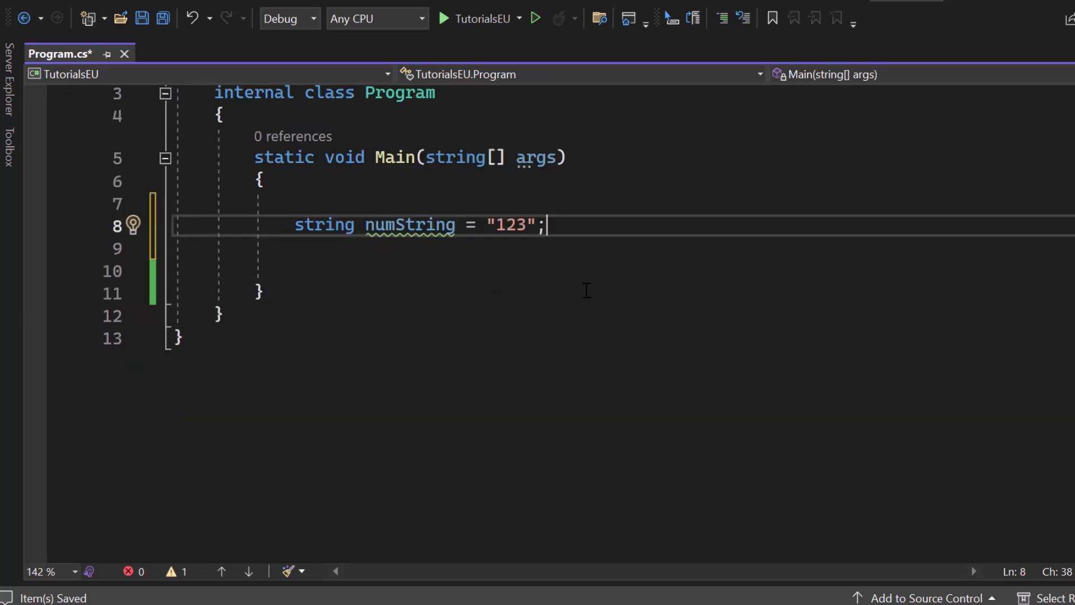
pyautogui.moveTo(628, 235)
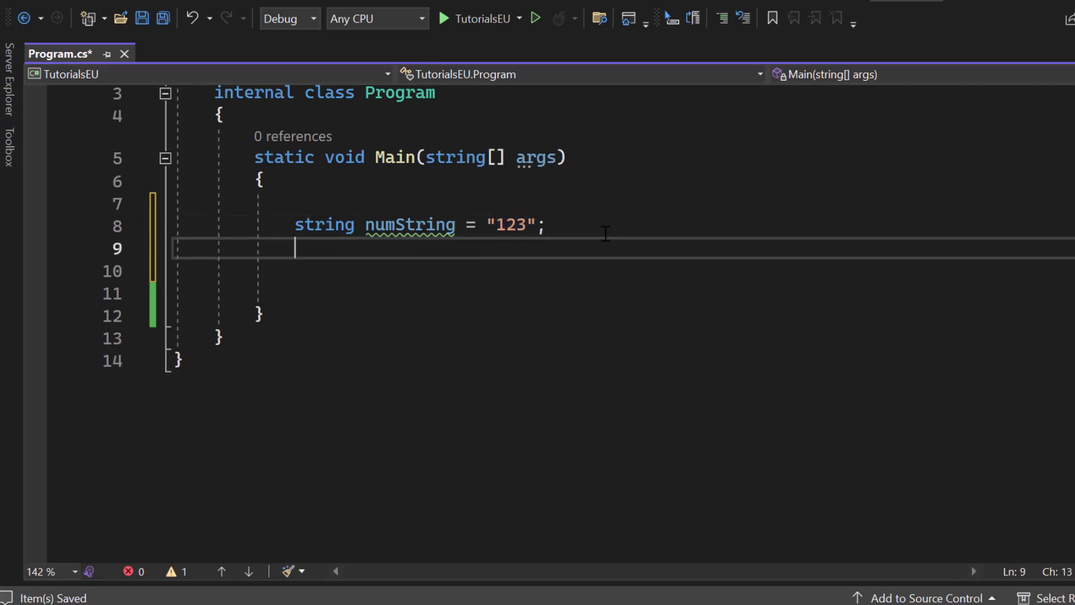
# Step: Declare int num and add int.TryParse(numString, out num); below it
pyautogui.write('int num;')
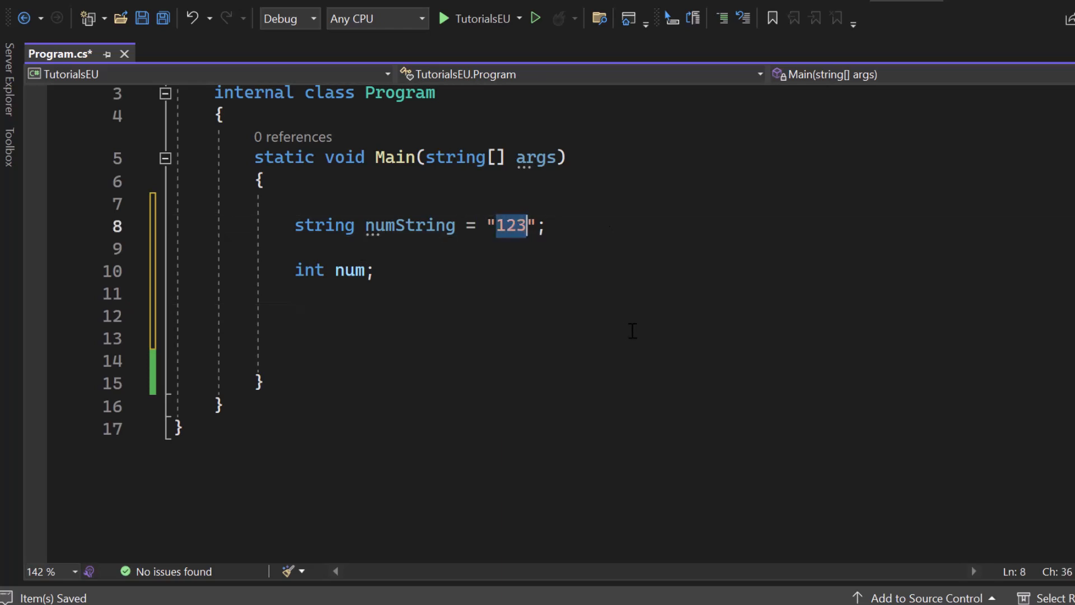
pyautogui.click(295, 316)
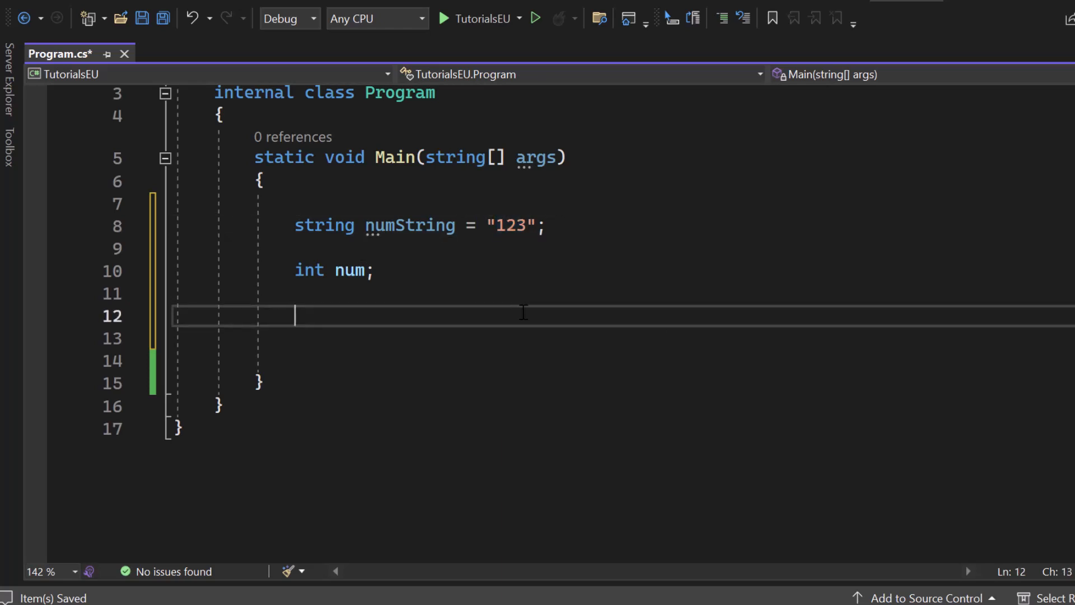
pyautogui.write('int')
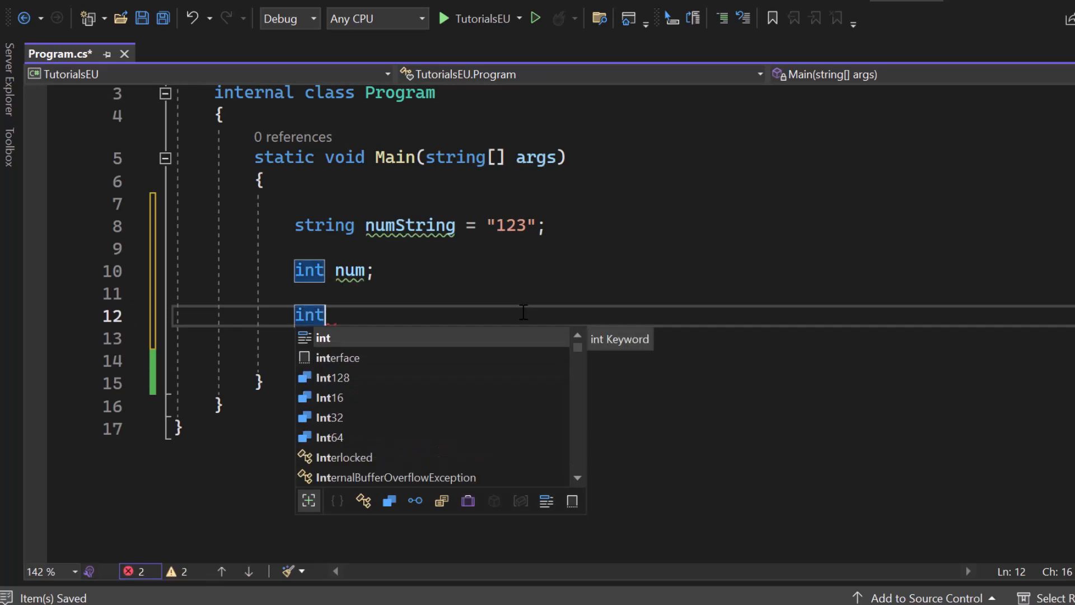
pyautogui.write('.TryParse(numString, out num);')
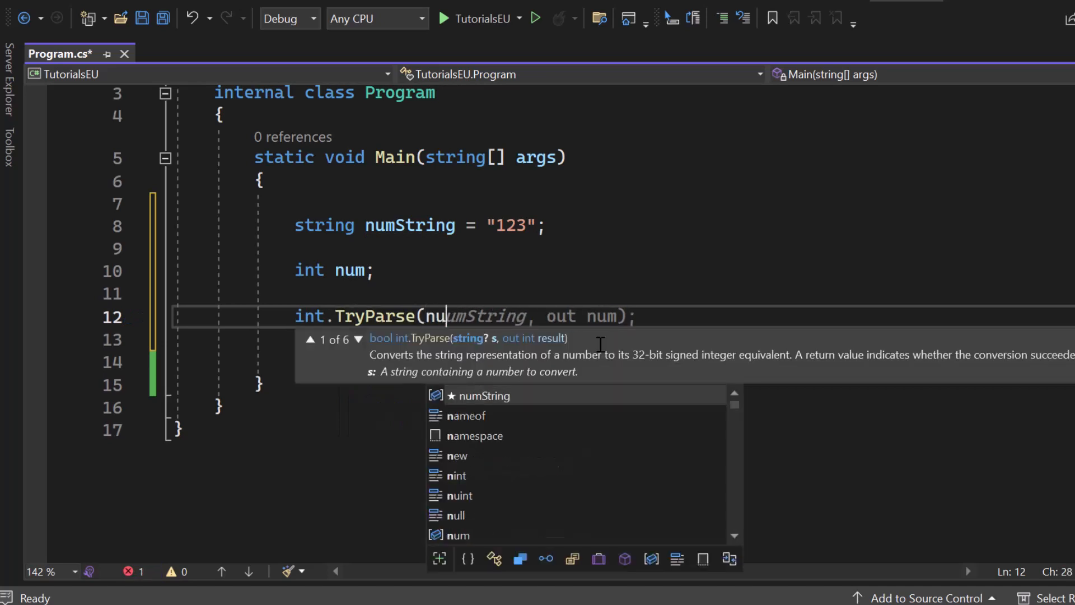
pyautogui.write('mString, o)')
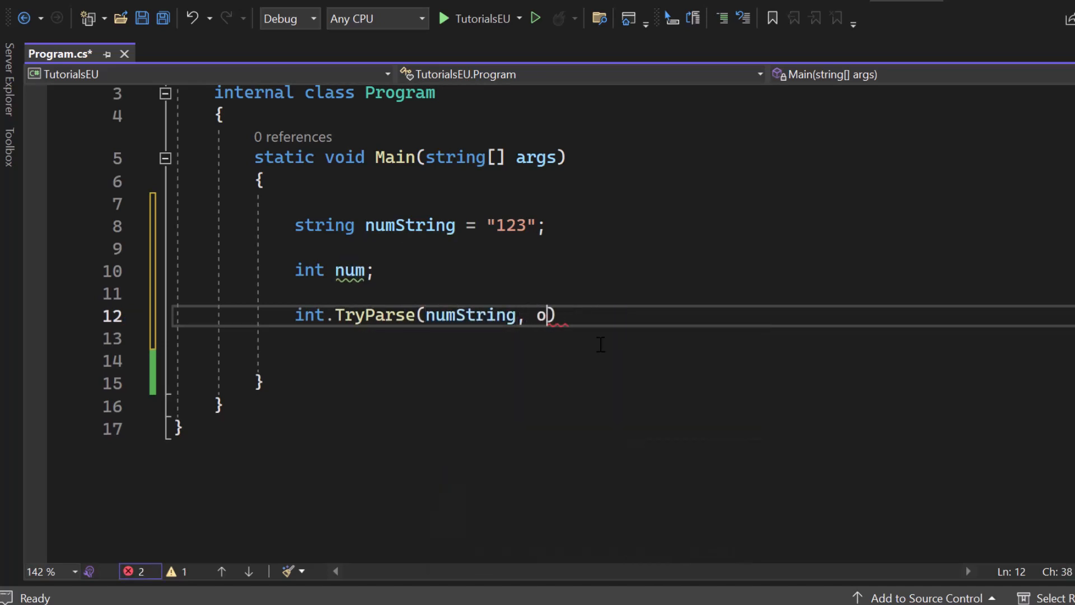
pyautogui.write('ut num')
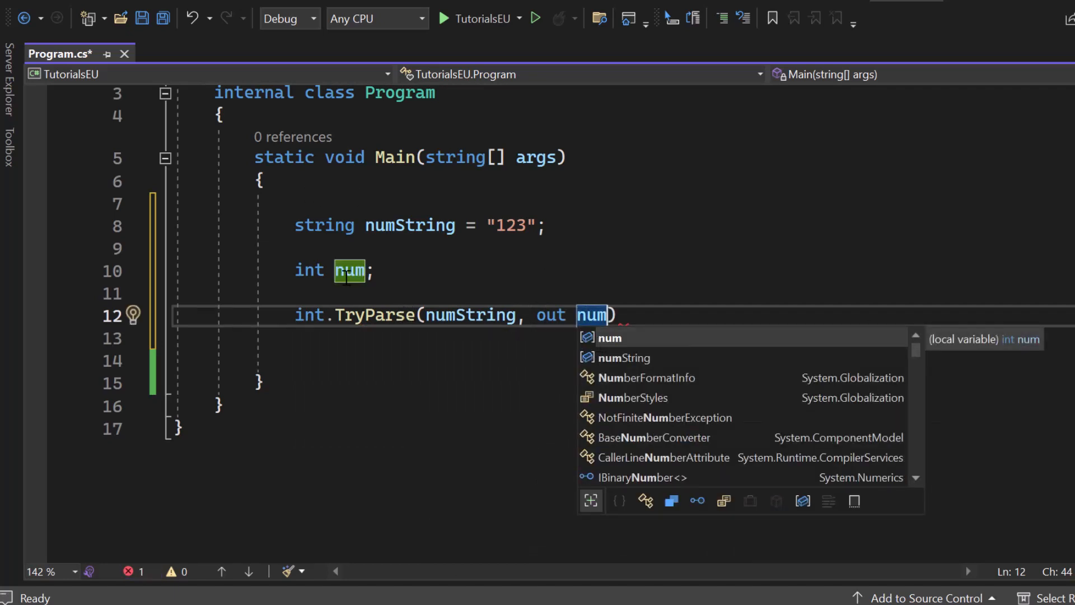
pyautogui.write(';')
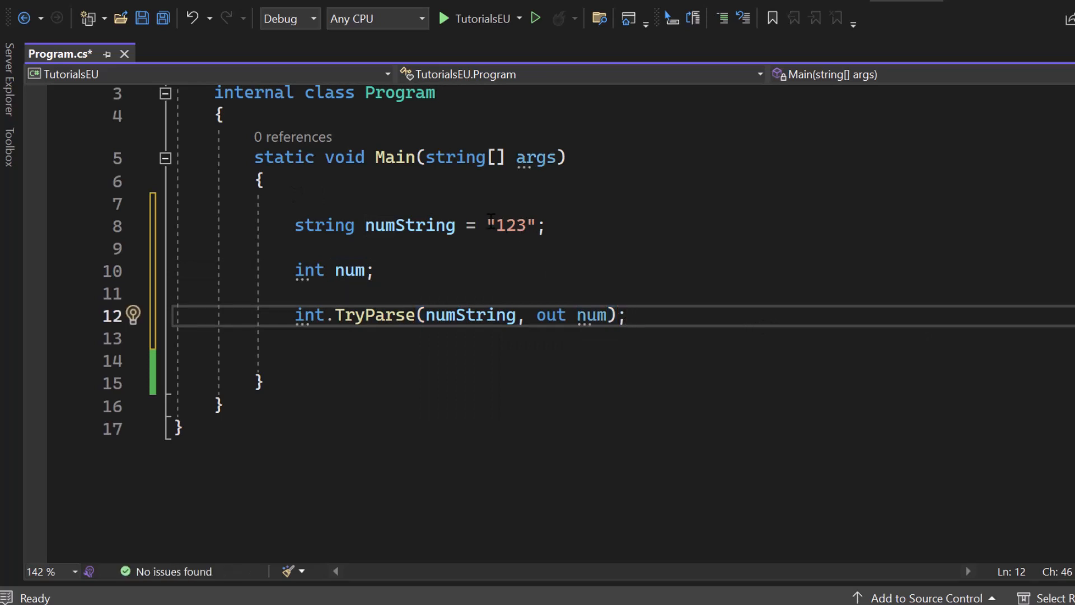
# Step: Walk through the "123" value, int num and TryParse arguments, trying an "a123b" literal
pyautogui.doubleClick(511, 225)
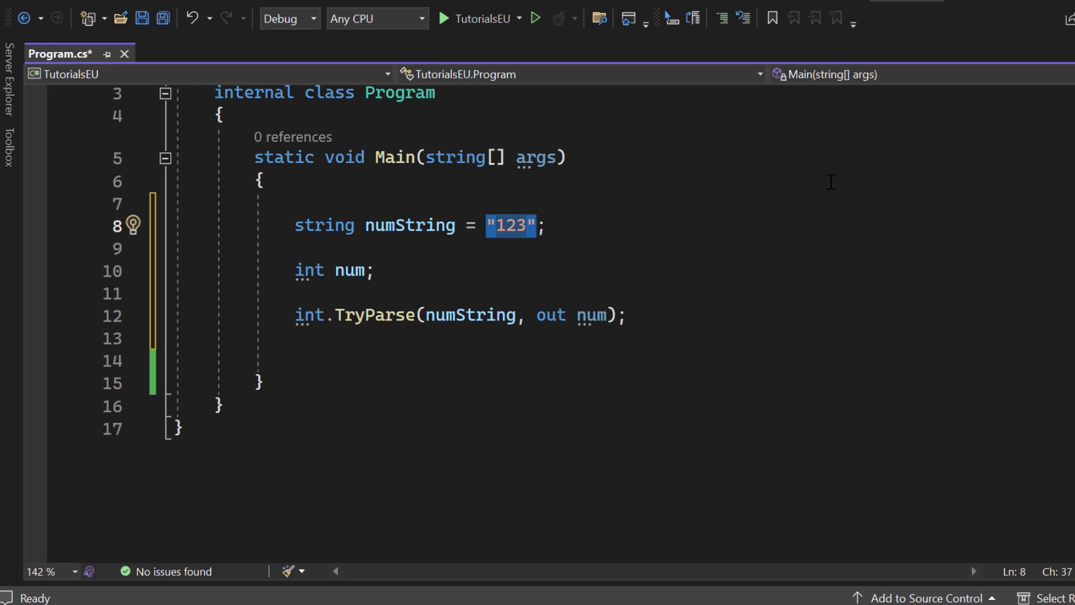
pyautogui.click(374, 270)
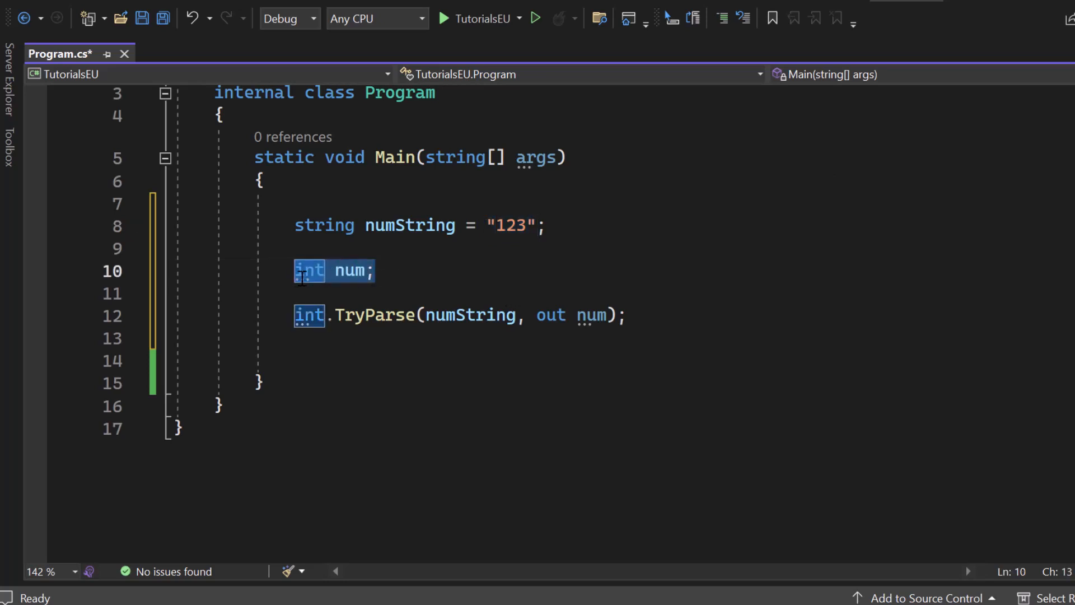
pyautogui.click(417, 315)
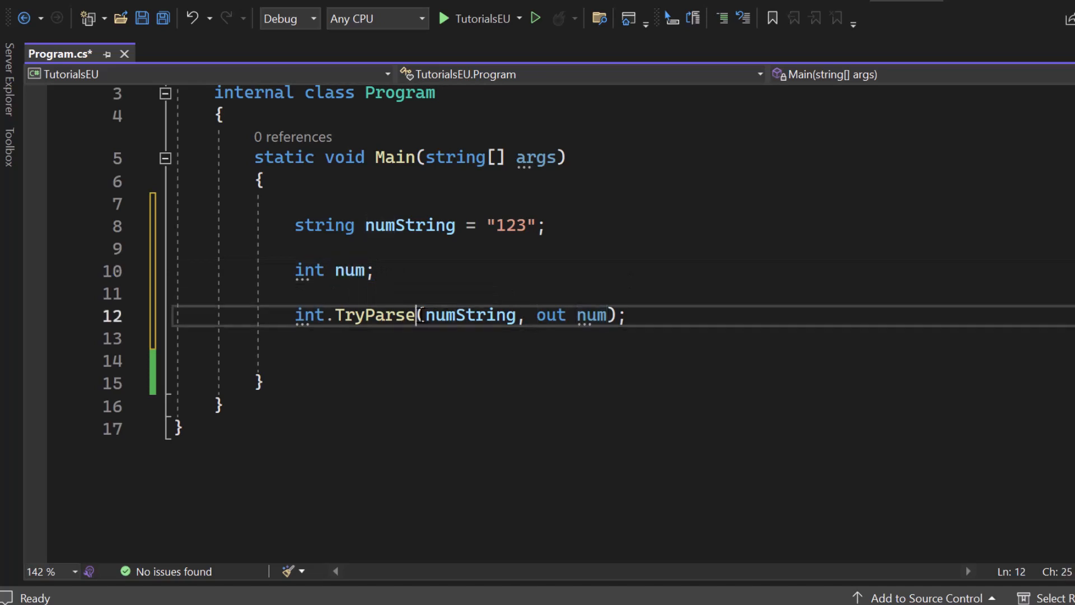
pyautogui.doubleClick(550, 316)
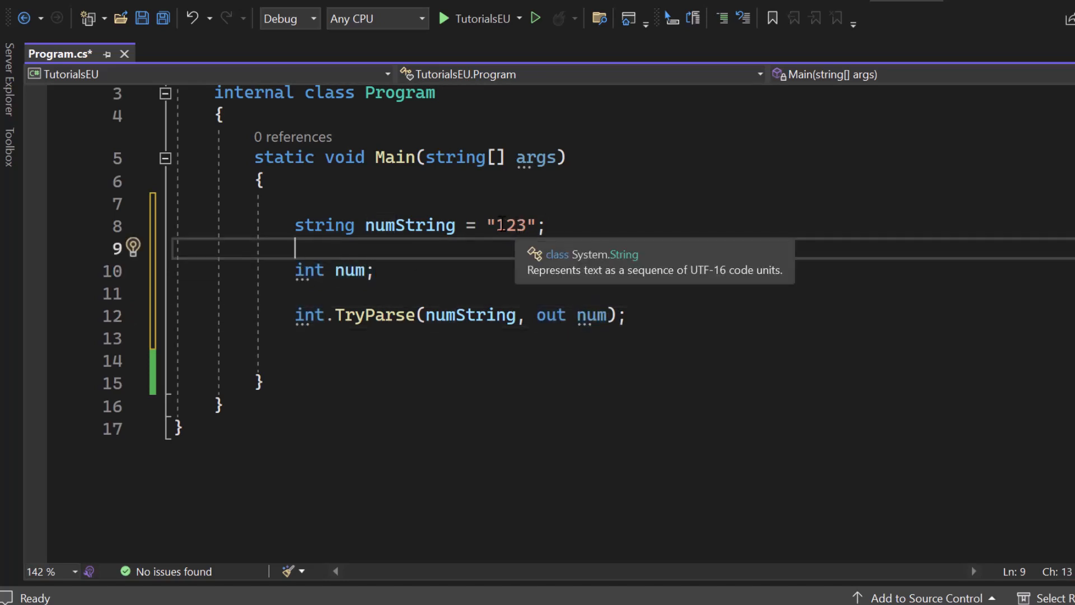
pyautogui.write('a123b')
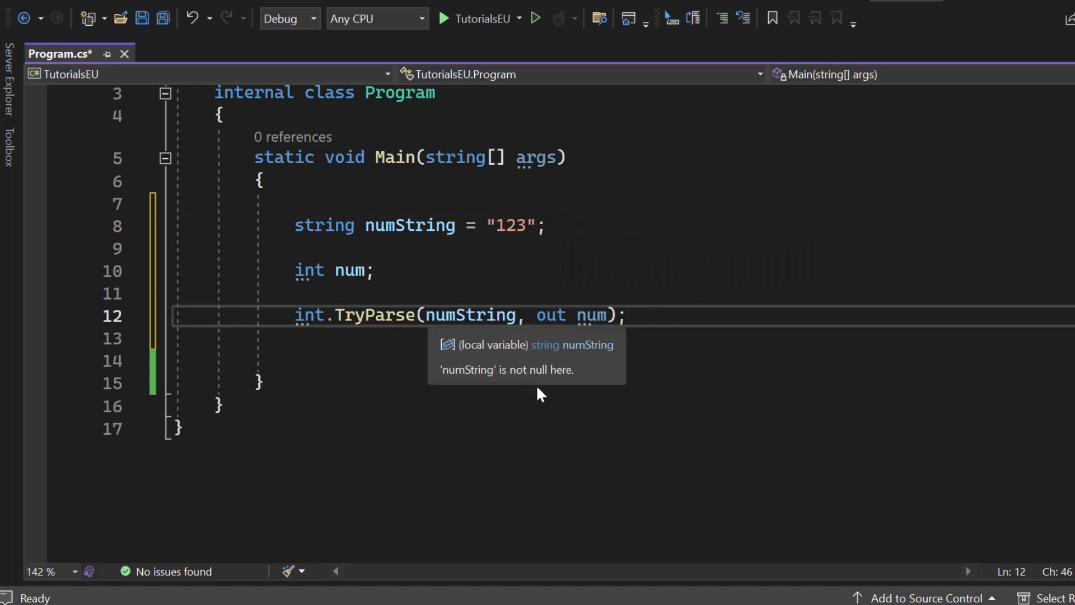
pyautogui.moveTo(730, 316)
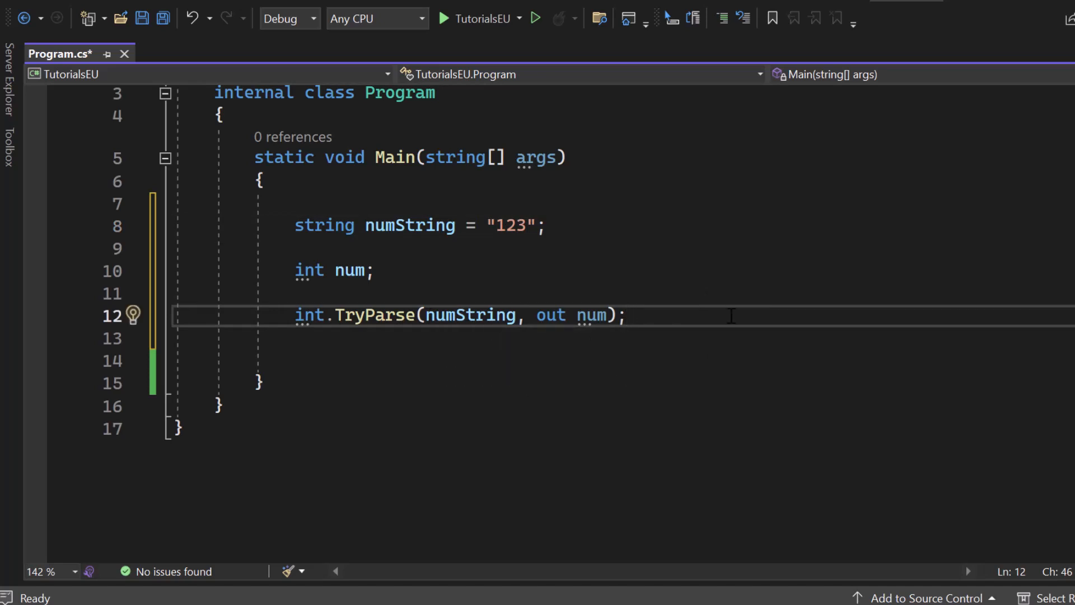
pyautogui.moveTo(591, 300)
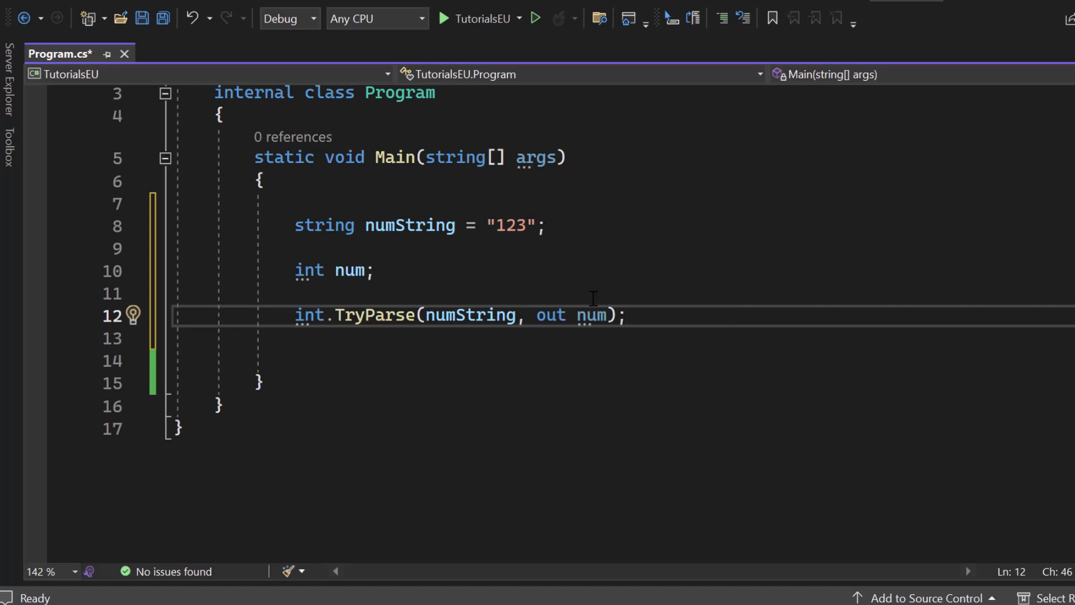
pyautogui.moveTo(373, 315)
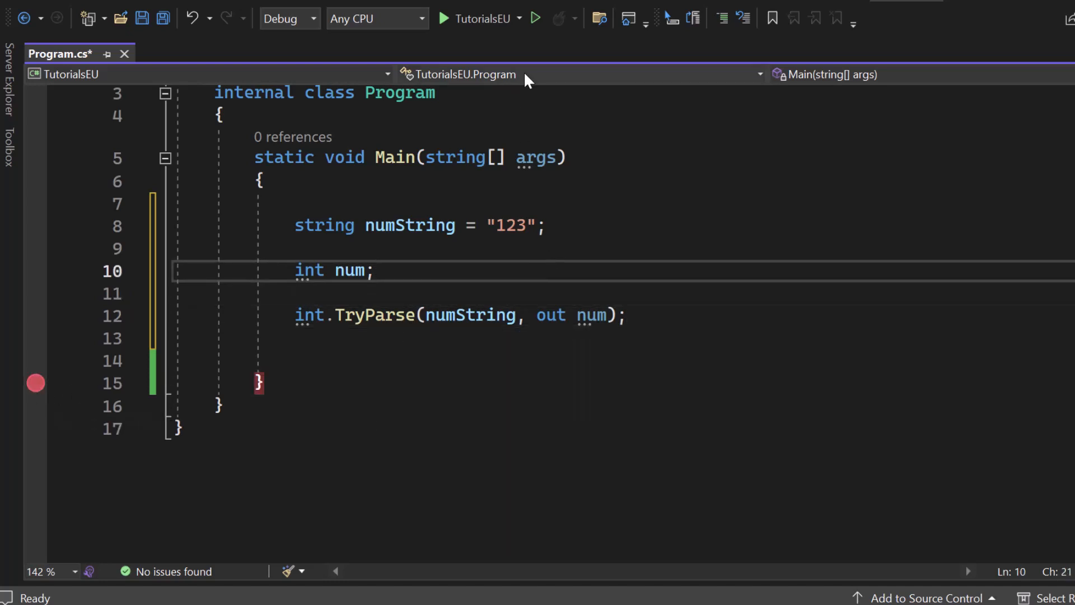
pyautogui.click(534, 19)
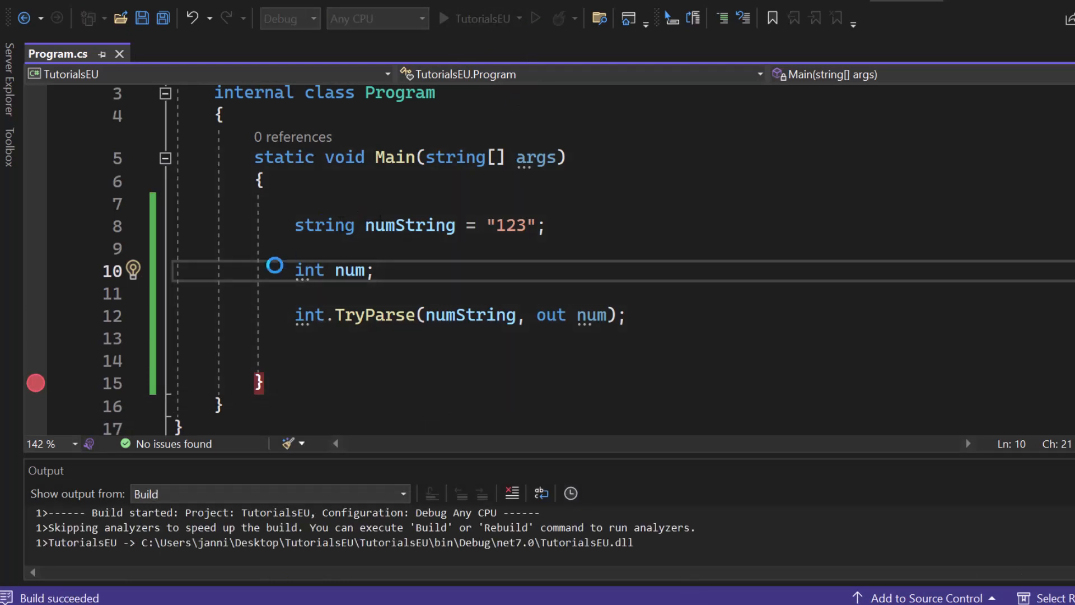
pyautogui.click(445, 20)
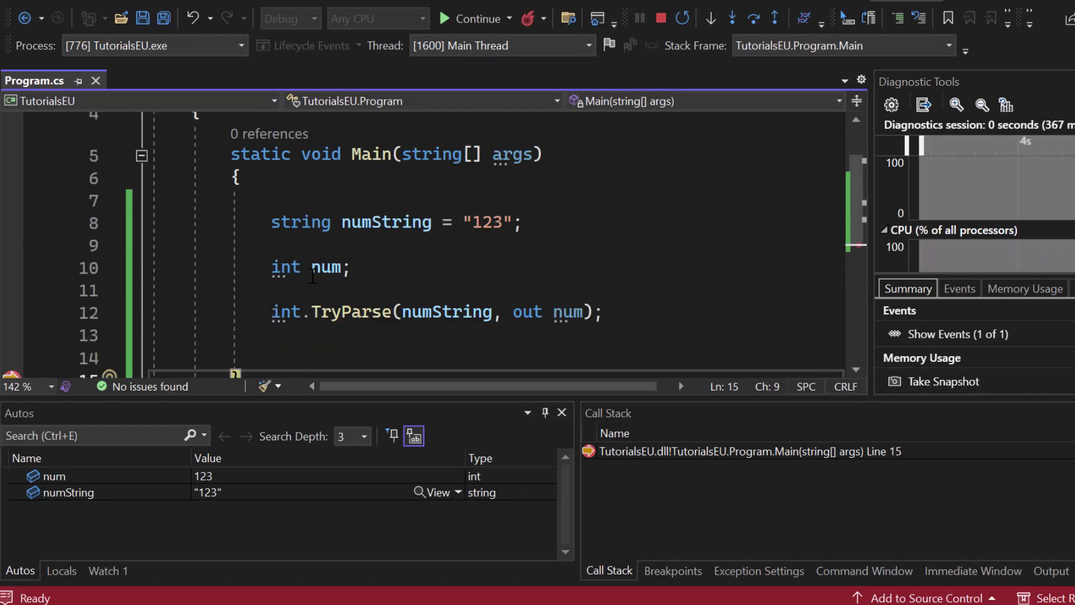
pyautogui.moveTo(326, 267)
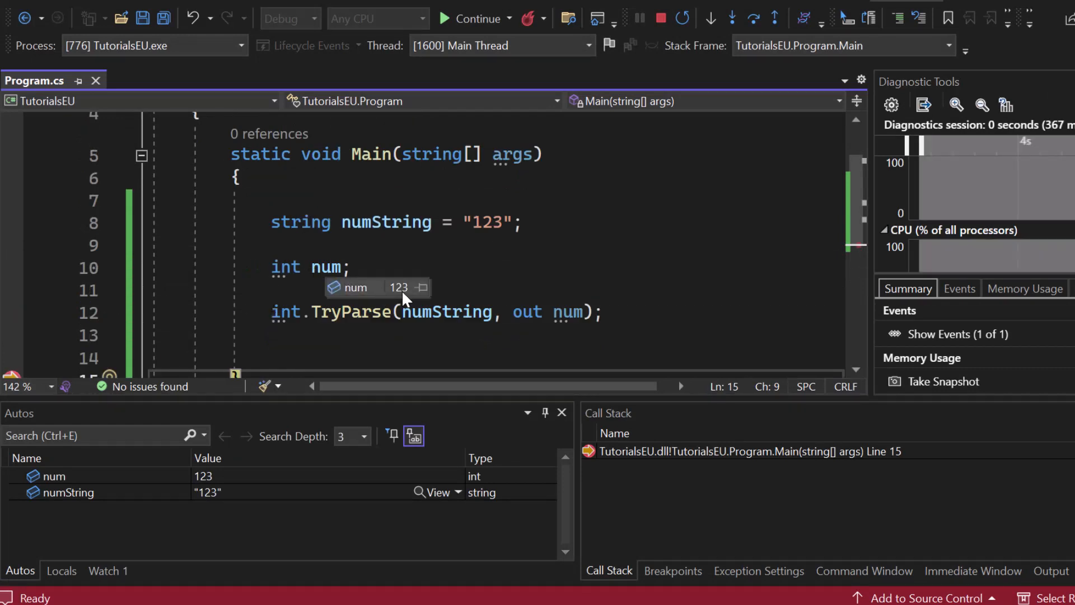
pyautogui.moveTo(422, 295)
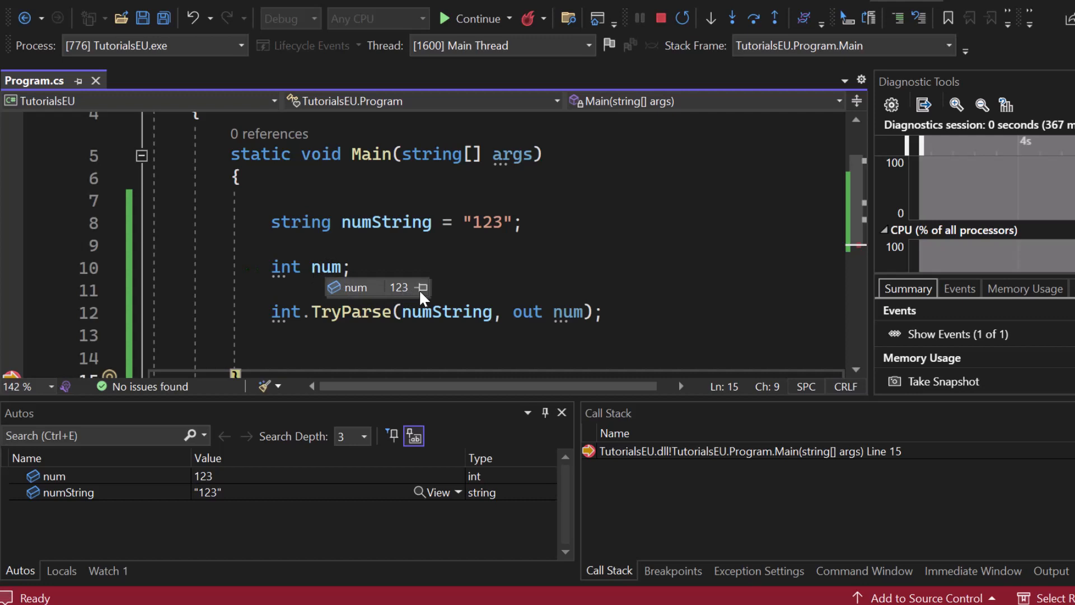
pyautogui.moveTo(178, 533)
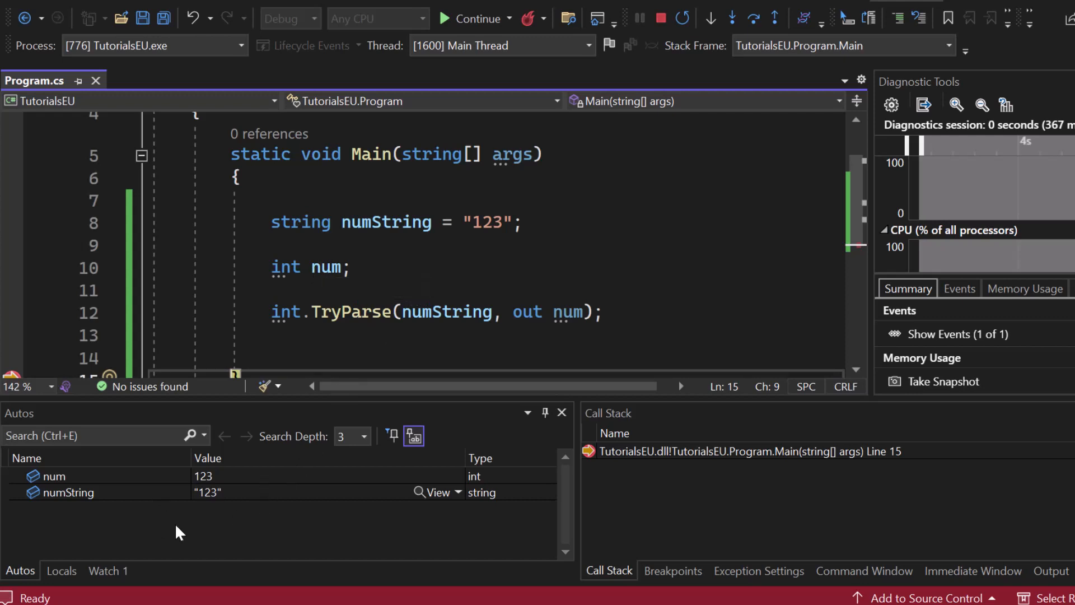
pyautogui.moveTo(307, 499)
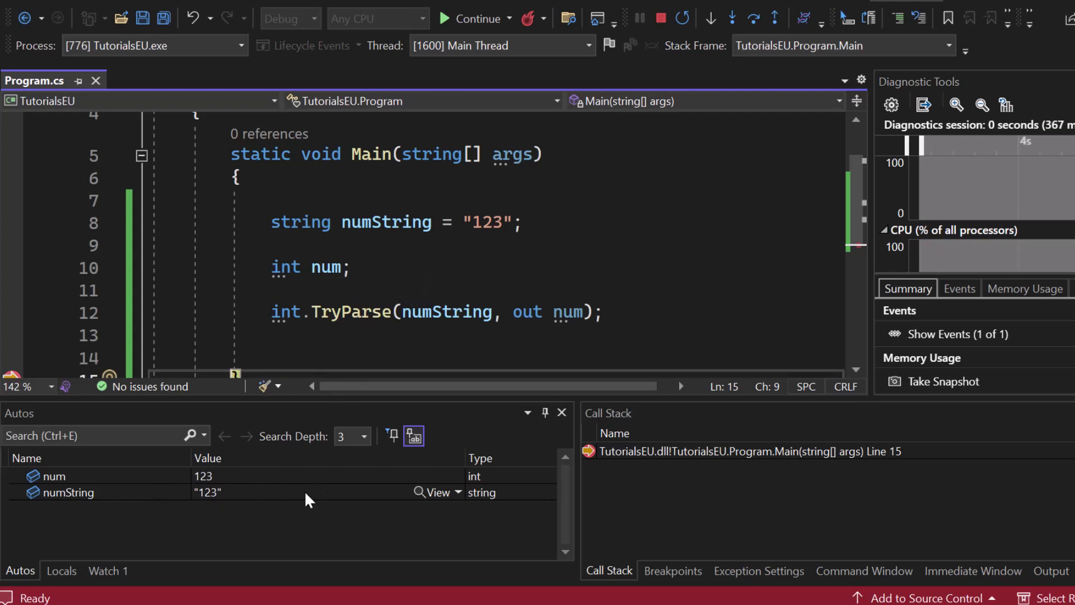
pyautogui.moveTo(216, 494)
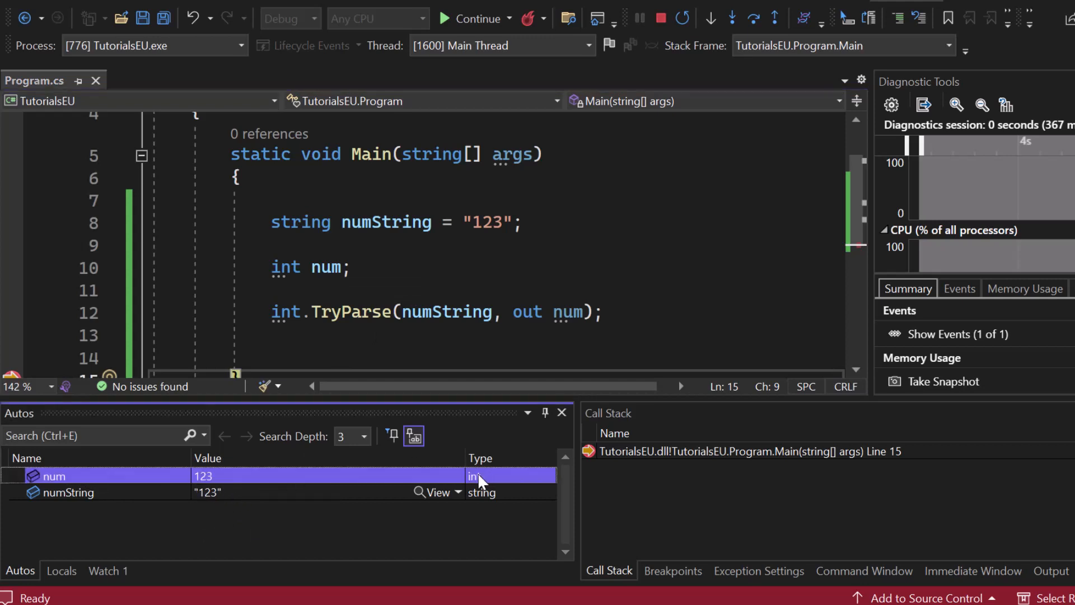
pyautogui.click(68, 493)
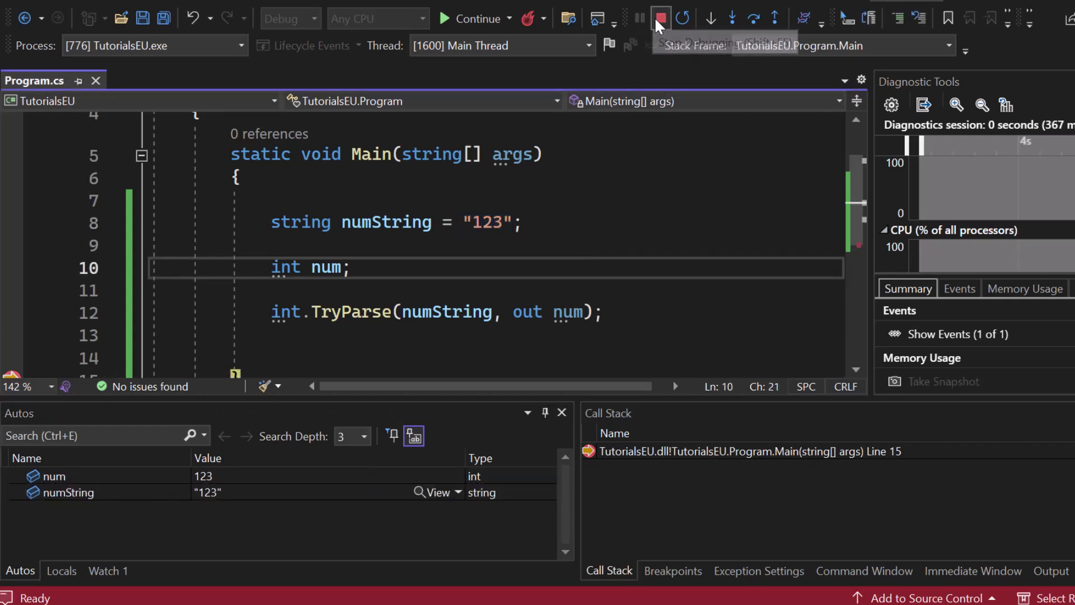
# Step: Rerun the program with numString "a123" and confirm num stays 0 in Autos
pyautogui.click(659, 18)
pyautogui.write('a')
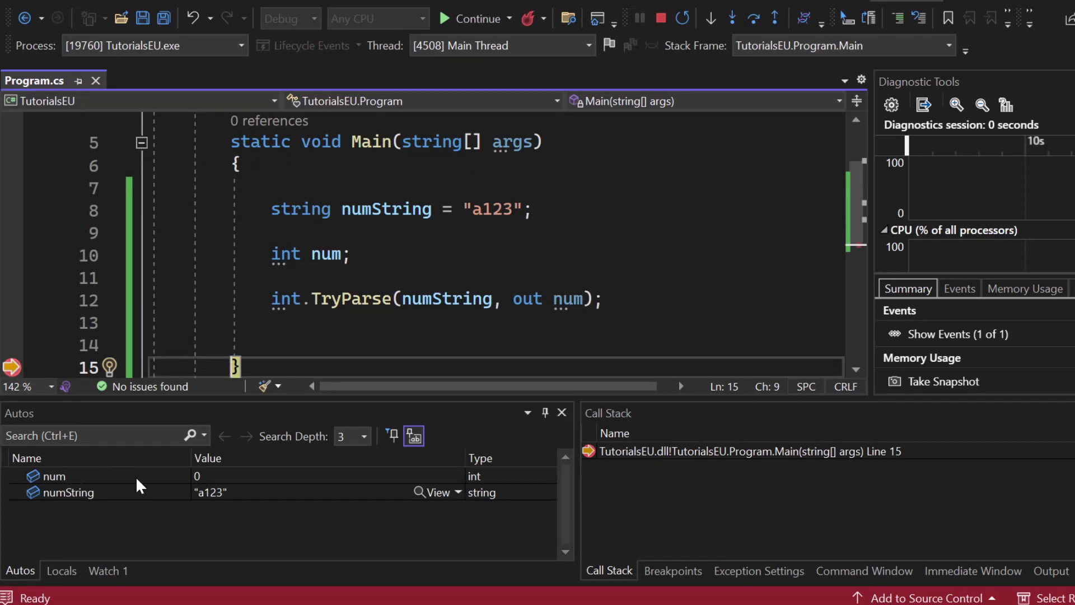
pyautogui.click(51, 476)
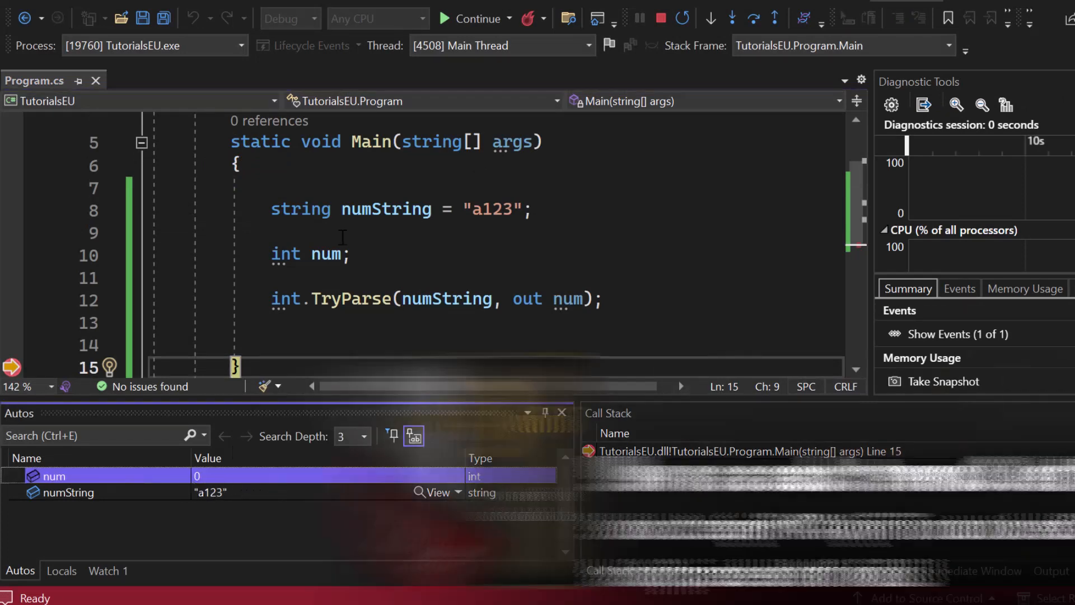
pyautogui.click(712, 19)
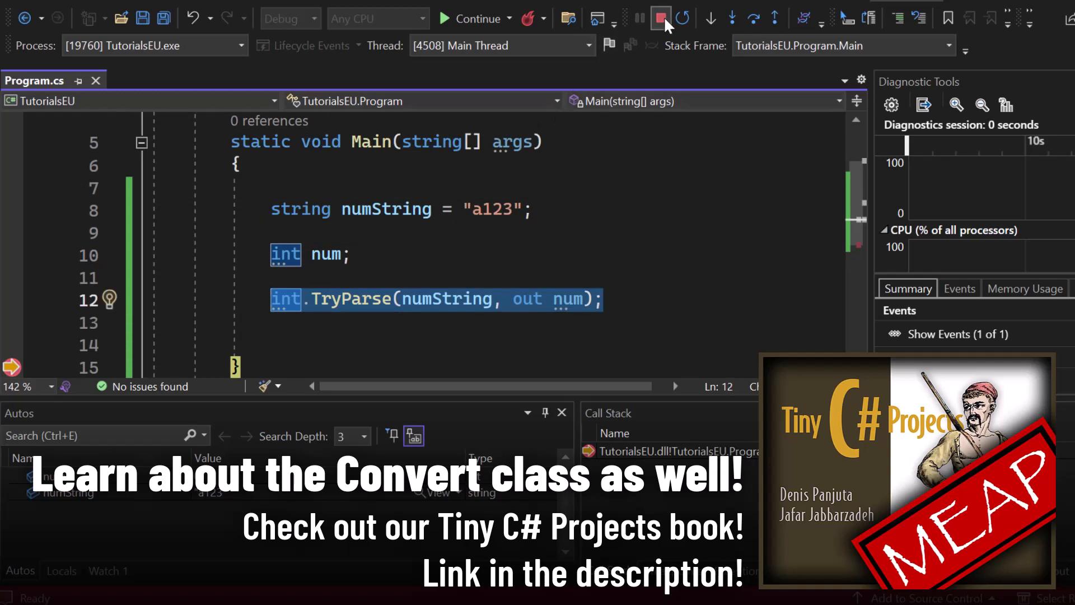
pyautogui.click(660, 19)
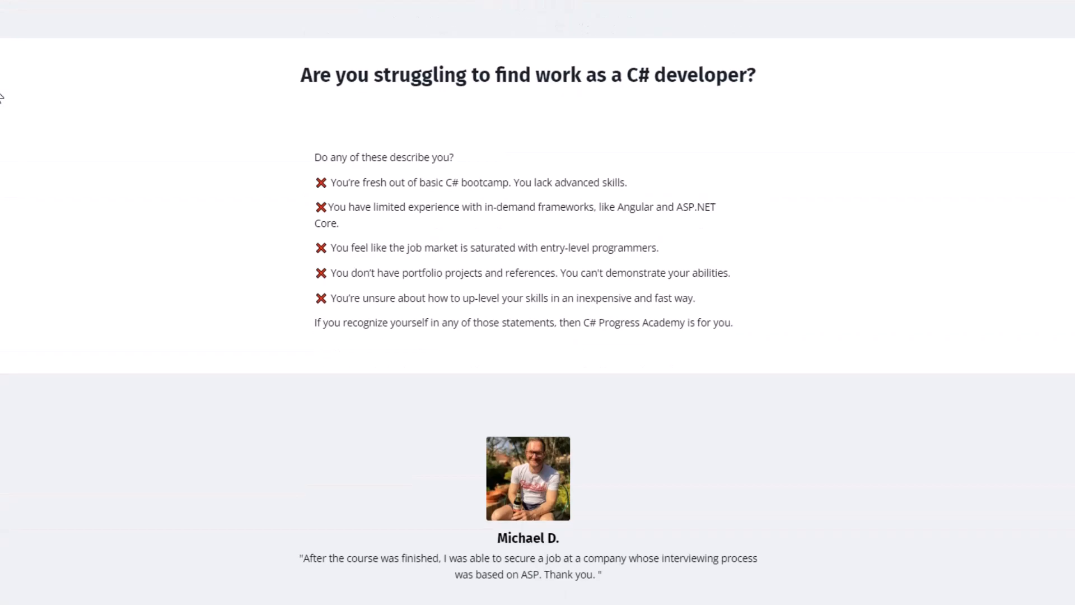
# Step: Scroll the C# Progress Academy page down to its learning roadmap section
pyautogui.scroll(-3)
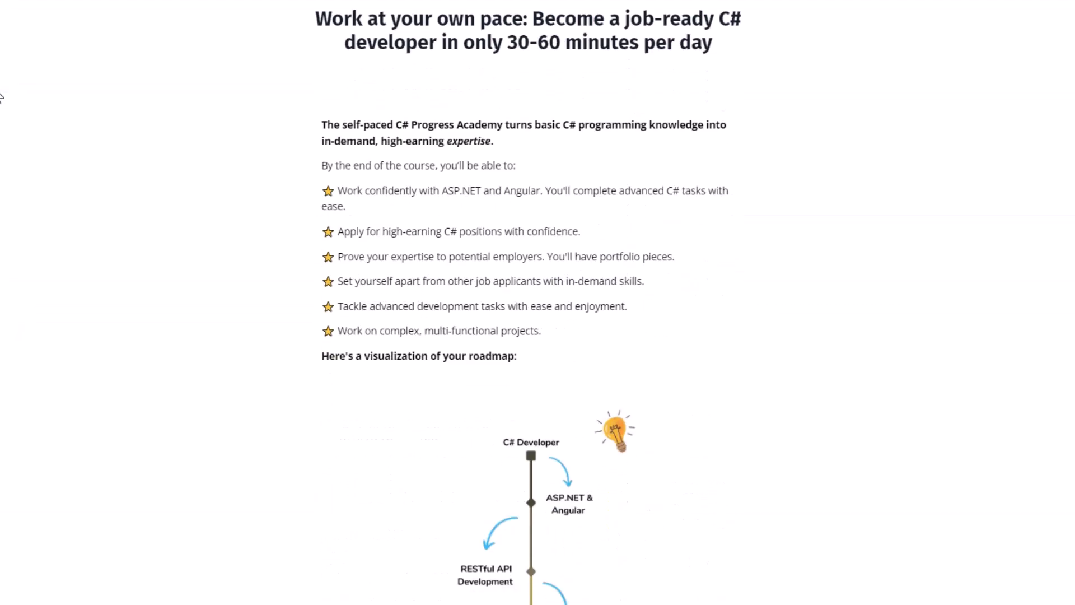
pyautogui.scroll(-3)
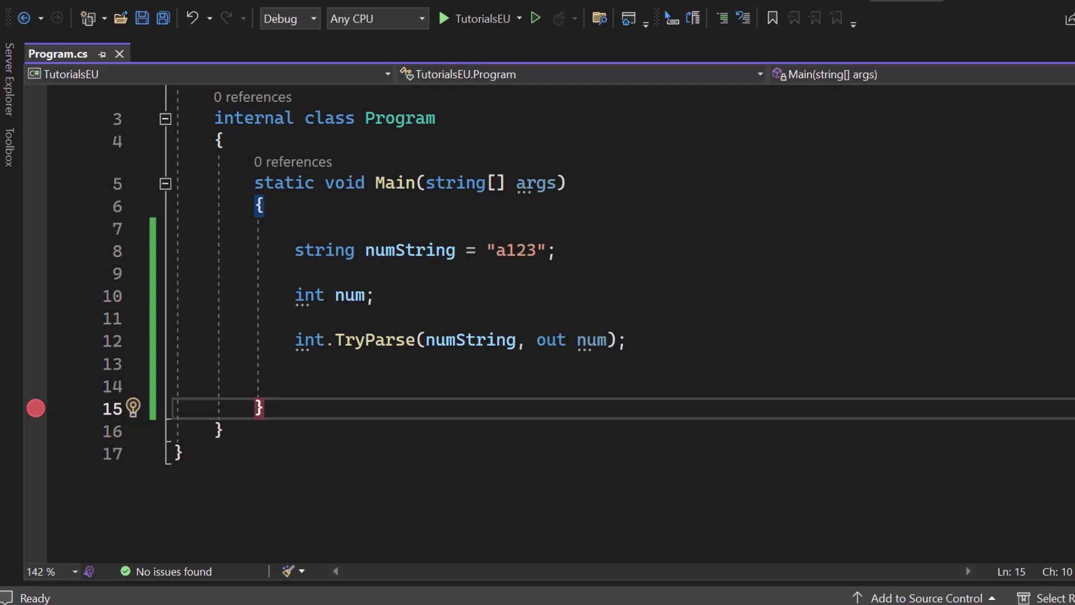
# Step: Wrap the TryParse call in if(...) { } with a Console.WriteLine inside
pyautogui.click(376, 296)
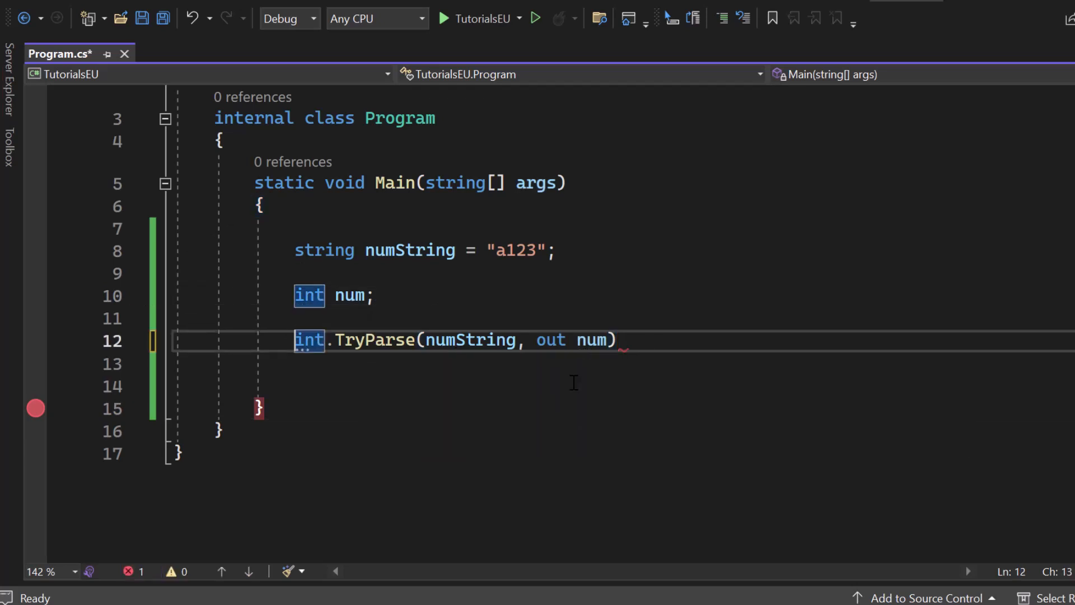
pyautogui.write('if(')
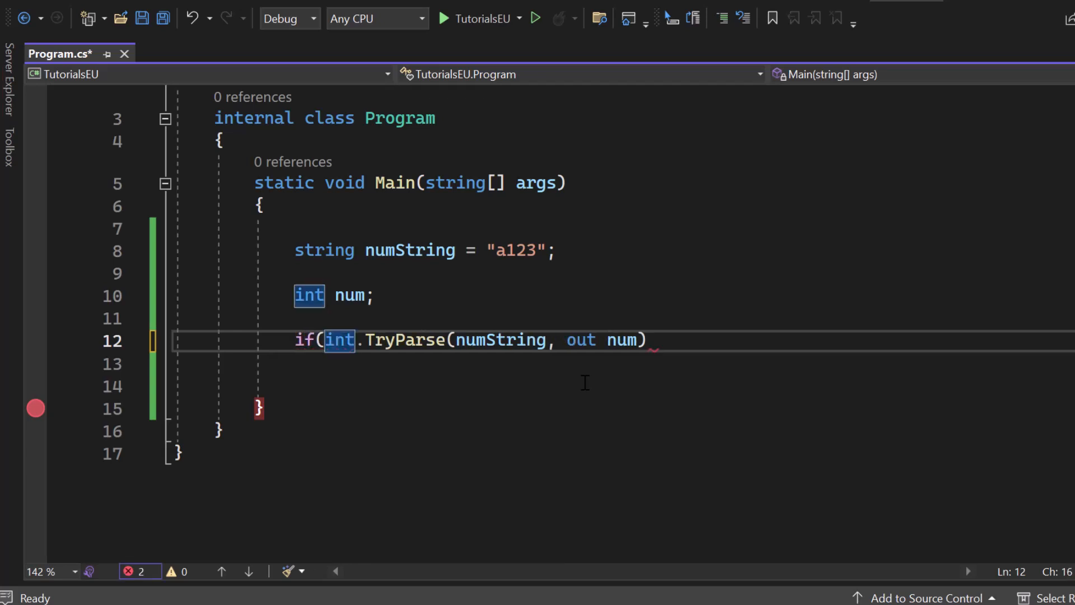
pyautogui.write(') { }')
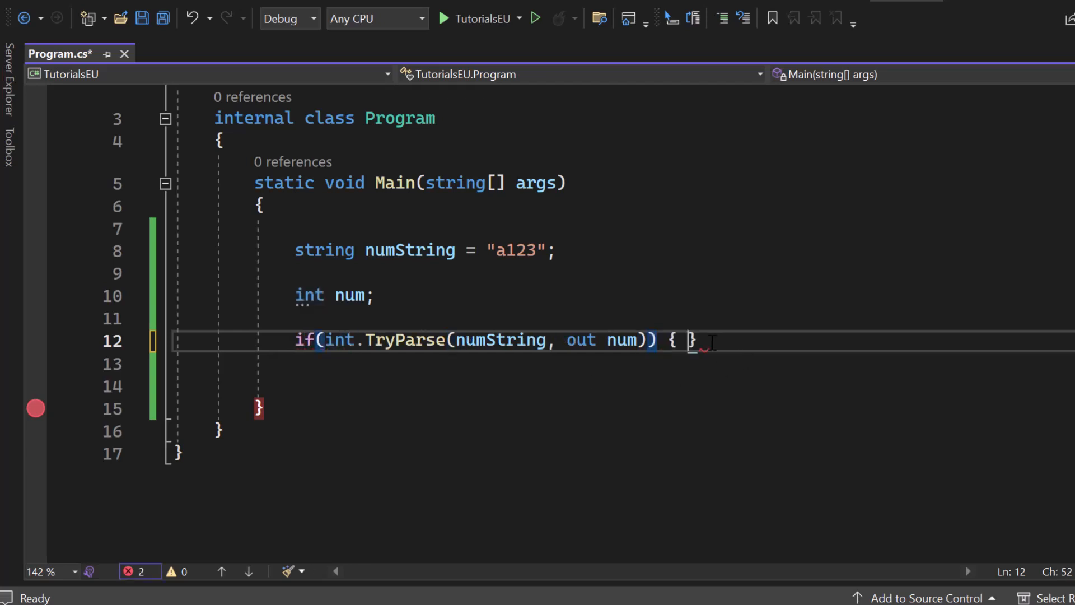
pyautogui.write('Console.WriteLine(numString);')
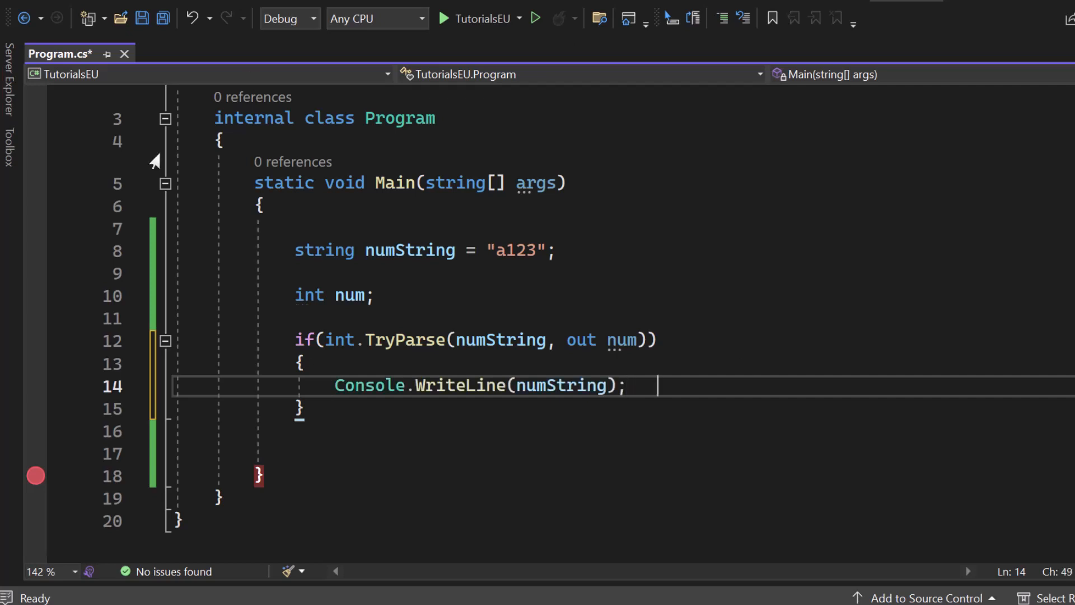
pyautogui.moveTo(561, 385)
pyautogui.write('Console.WriteLine(");')
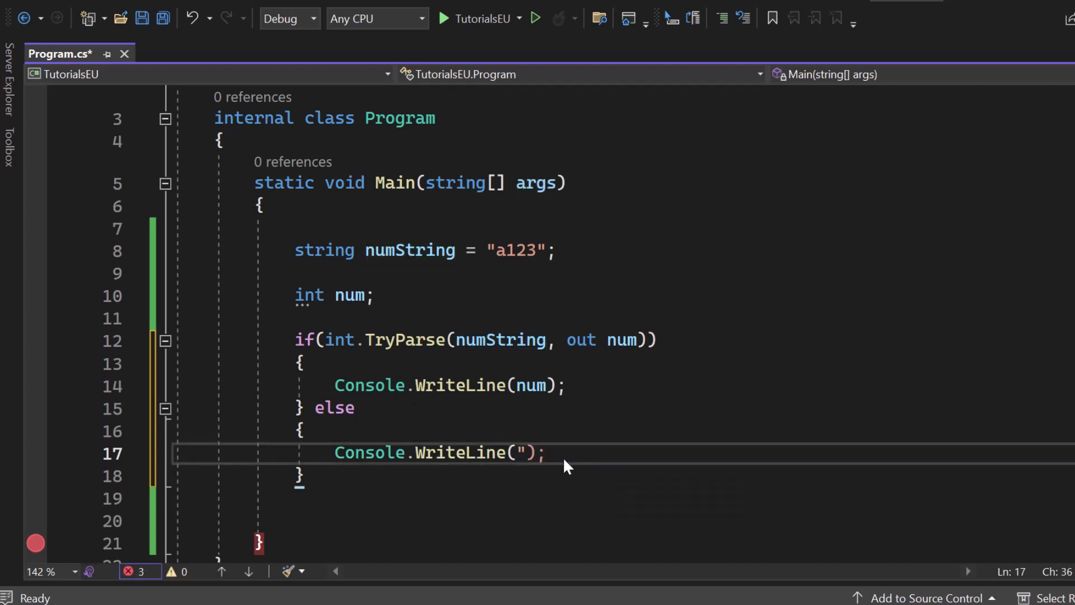
# Step: Print "Converting failed" in the else block and "Converting success" + num in the if block
pyautogui.write('Conv')
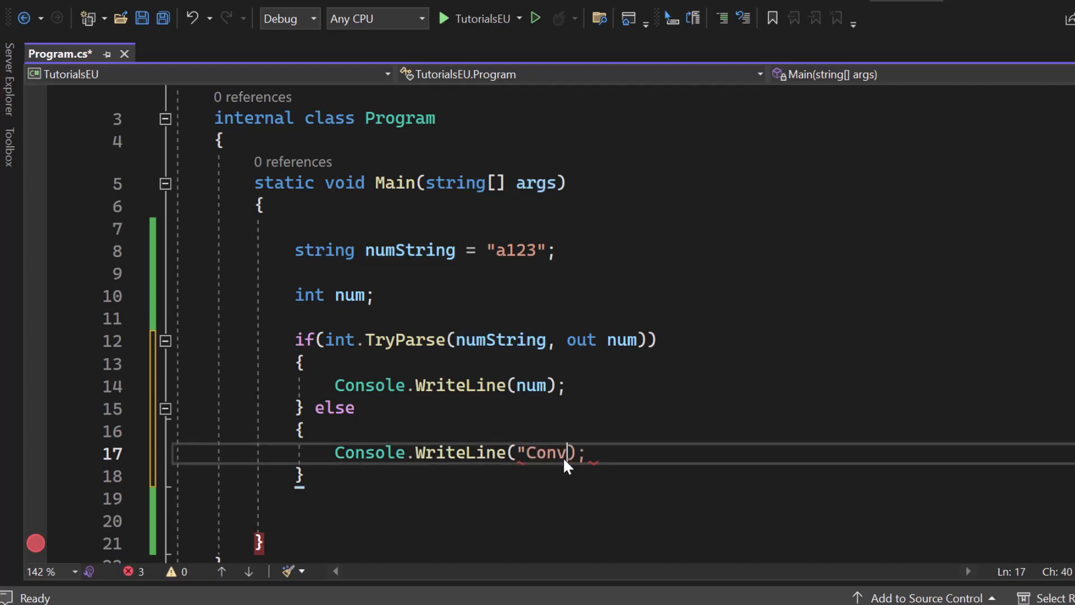
pyautogui.write('erting failed"')
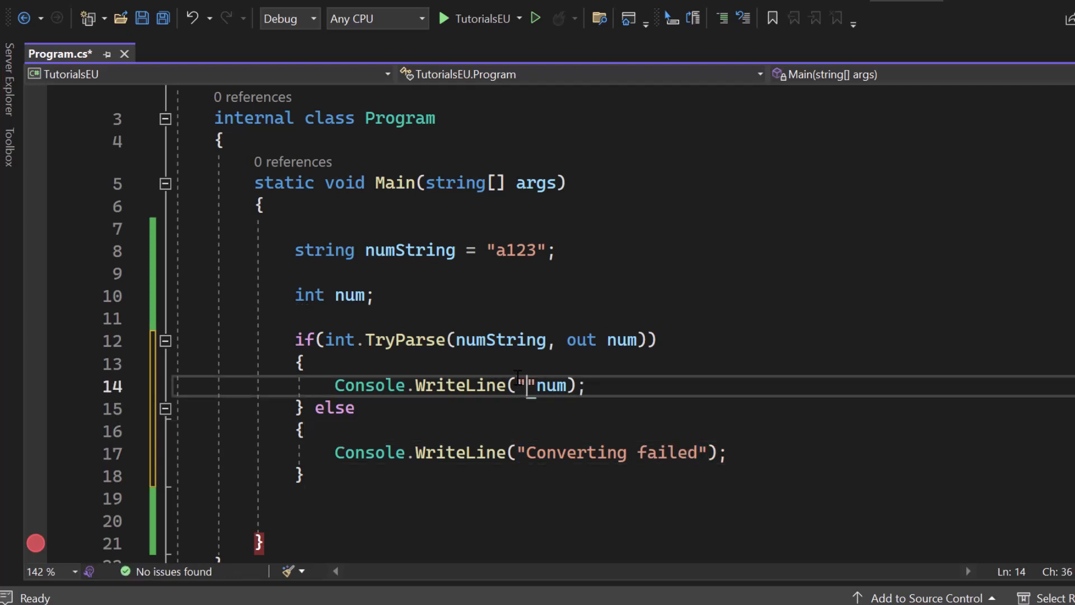
pyautogui.write('Converting s')
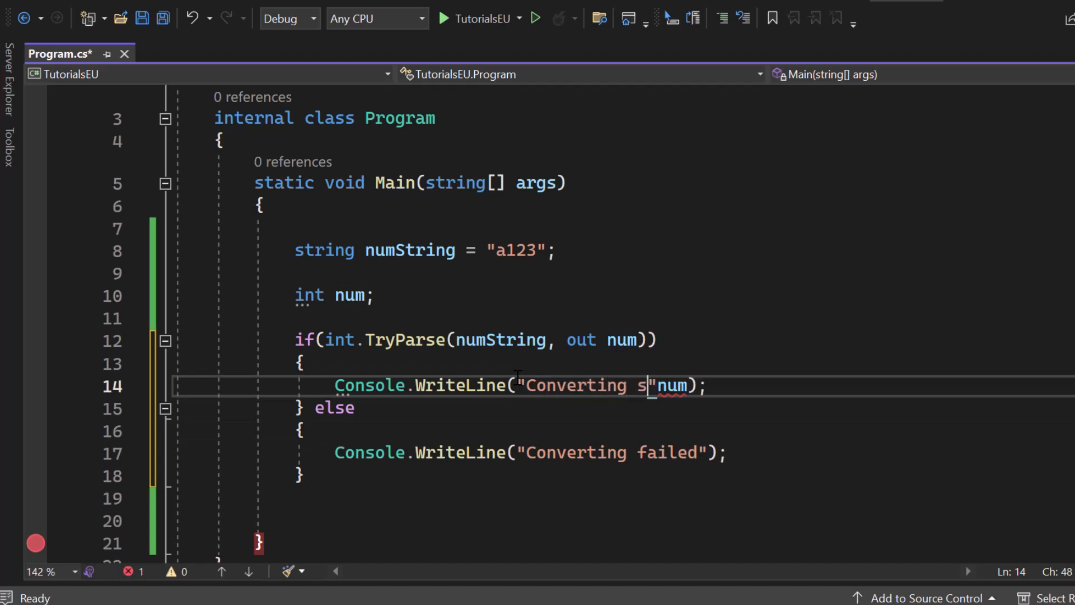
pyautogui.write('uccess')
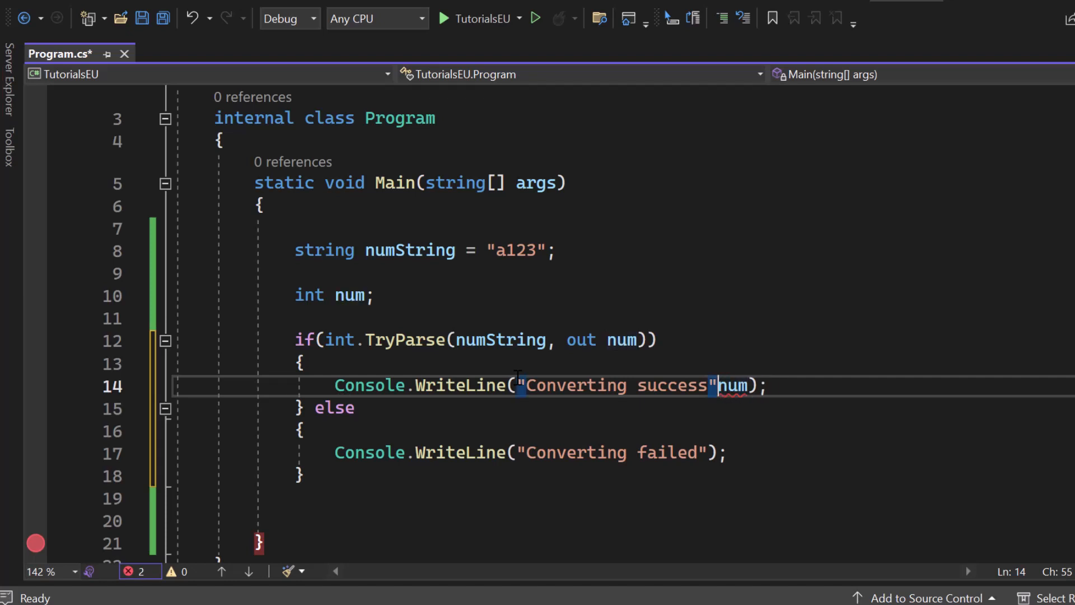
pyautogui.write('+')
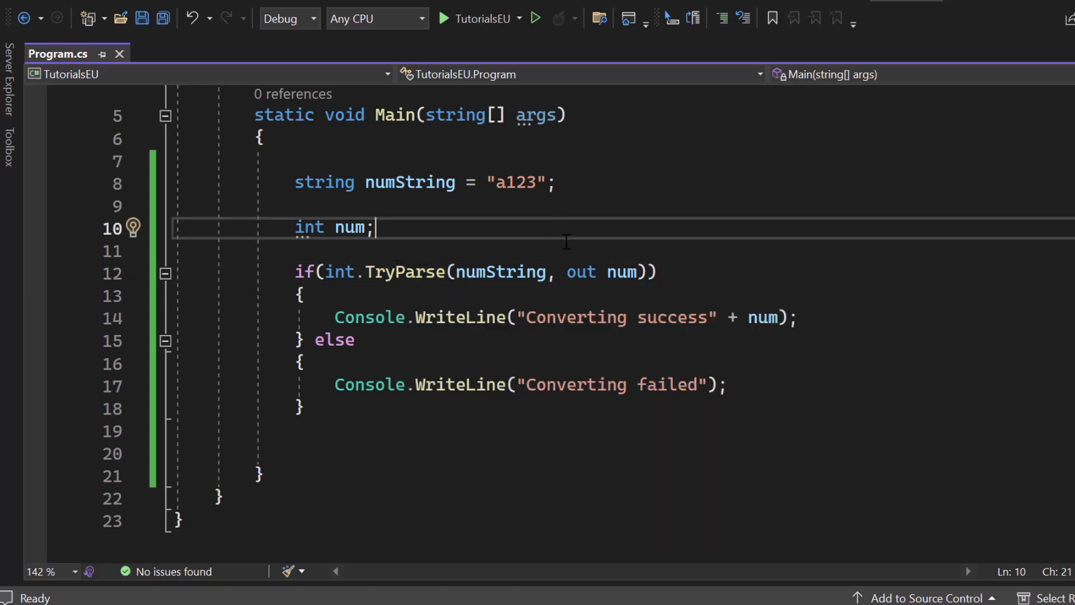
pyautogui.moveTo(657, 191)
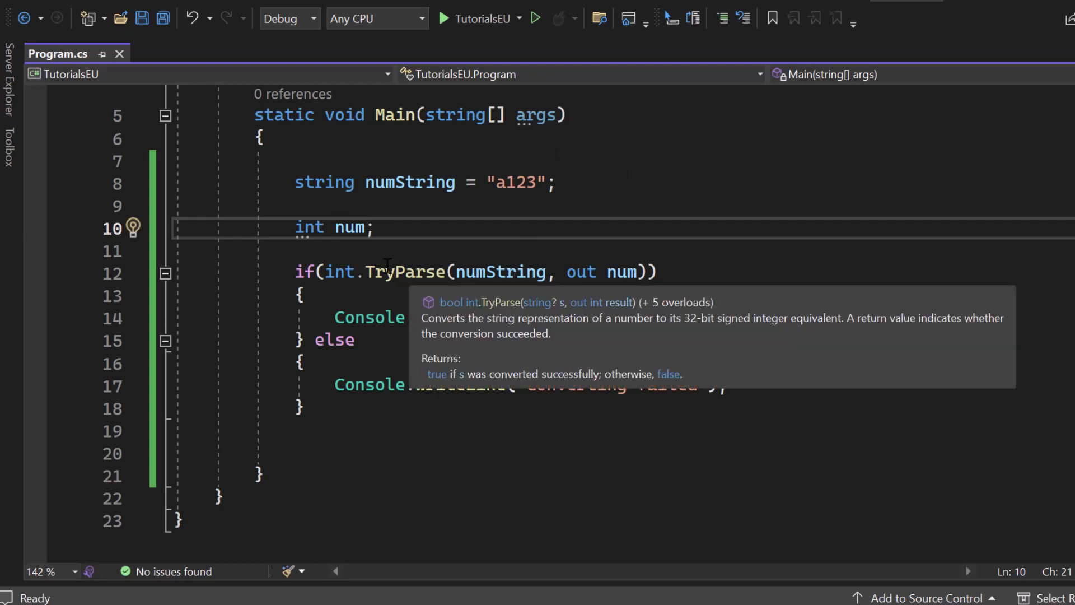
pyautogui.moveTo(816, 265)
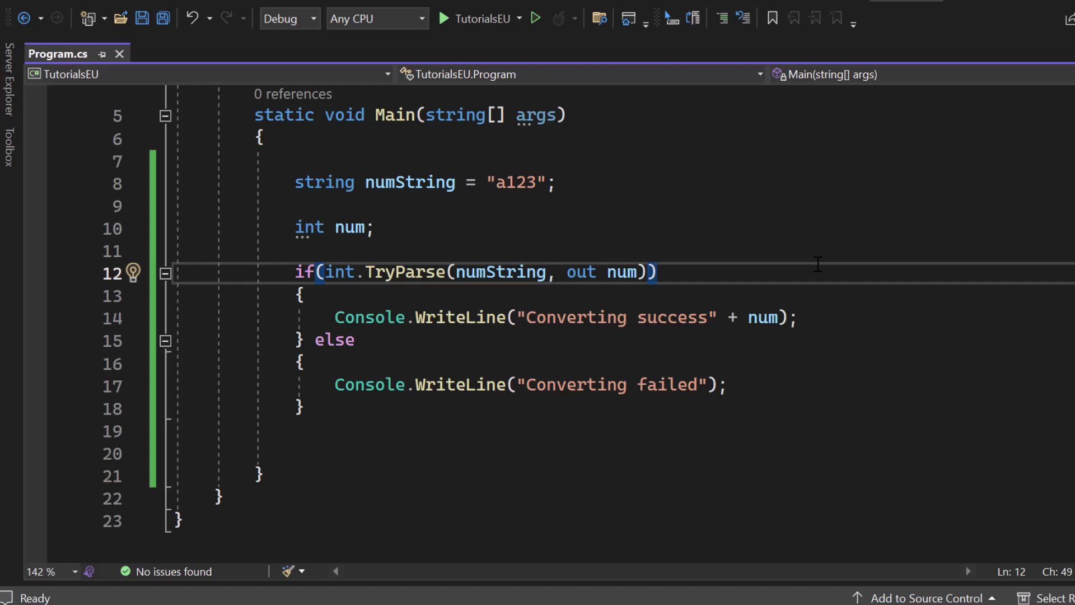
pyautogui.moveTo(417, 271)
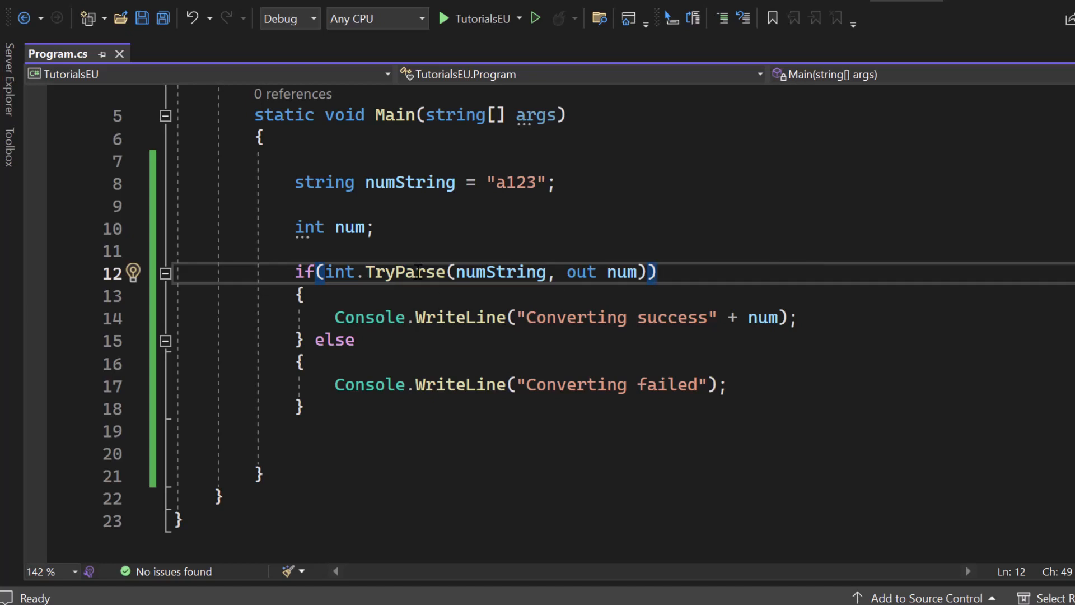
# Step: Select around the if/else block to begin replacing it with a new statement
pyautogui.click(295, 250)
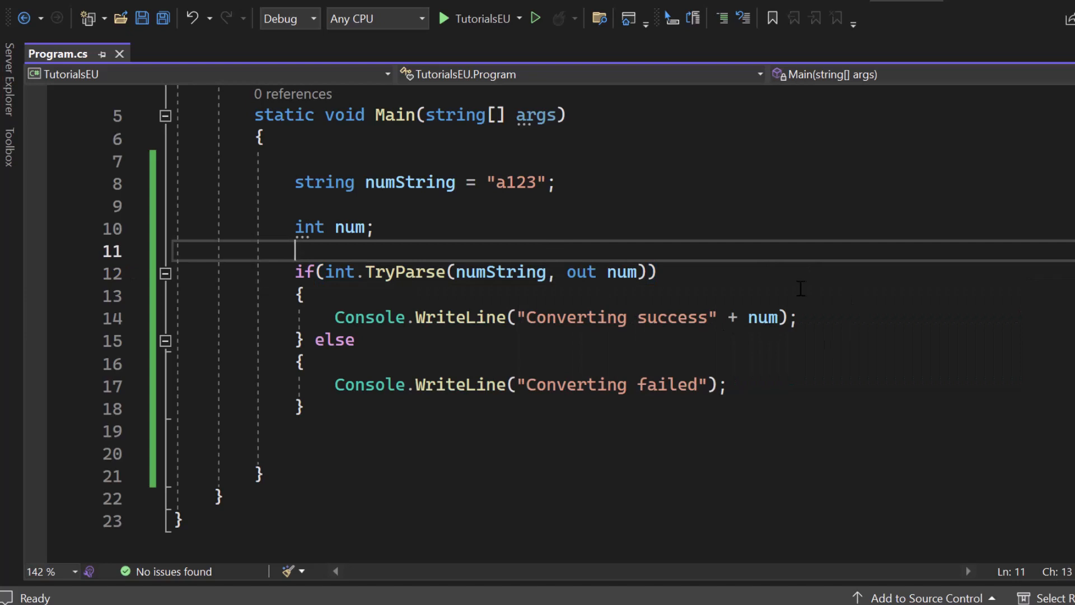
pyautogui.click(808, 317)
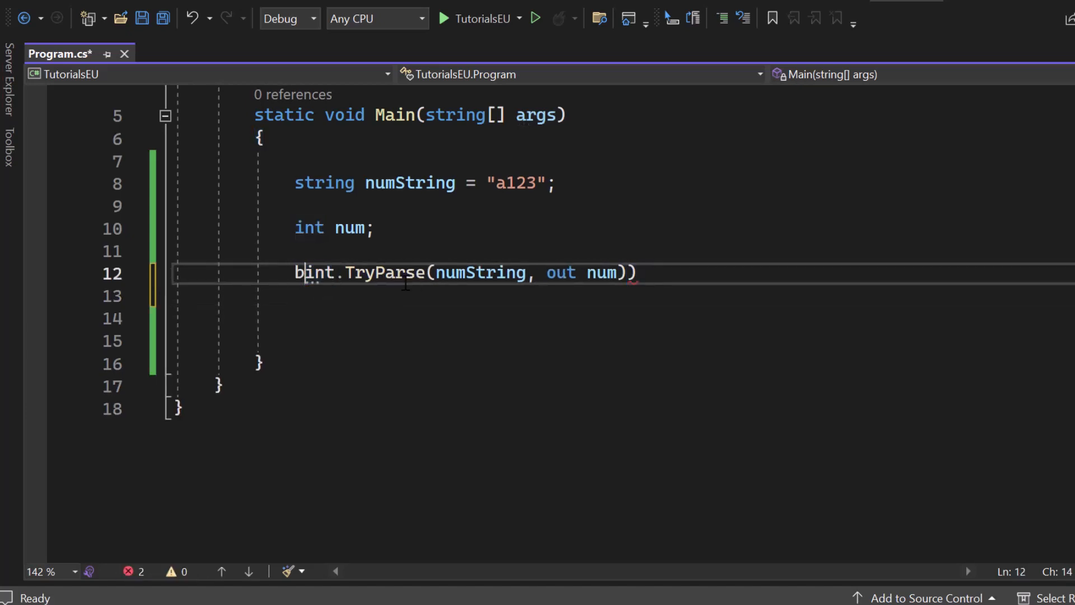
# Step: Store the int.TryParse result in a bool named gotParsed instead of the if/else
pyautogui.write('bool parsed =')
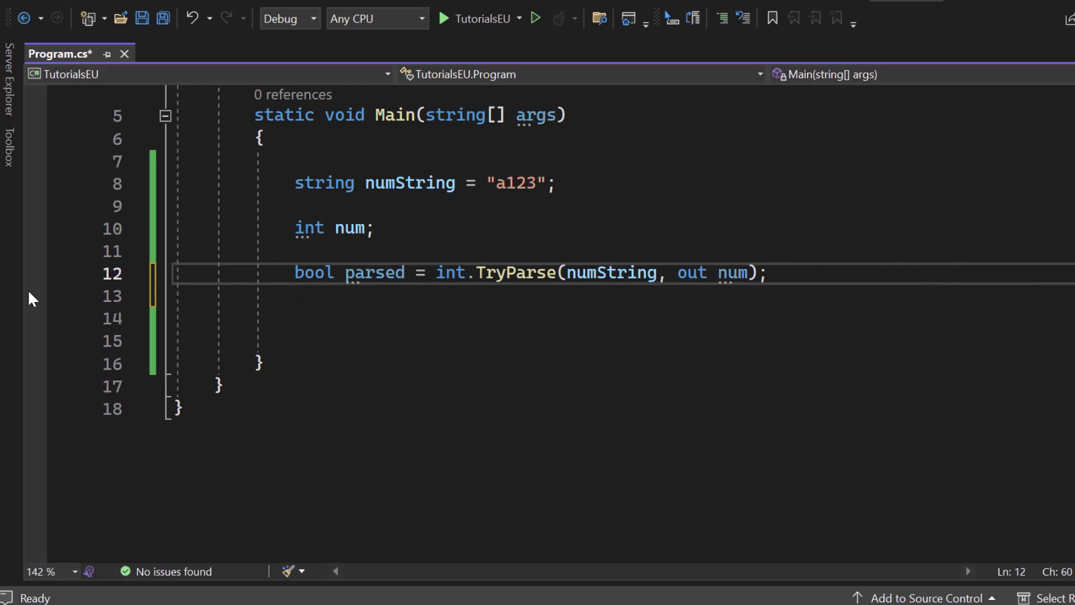
pyautogui.write('gotP')
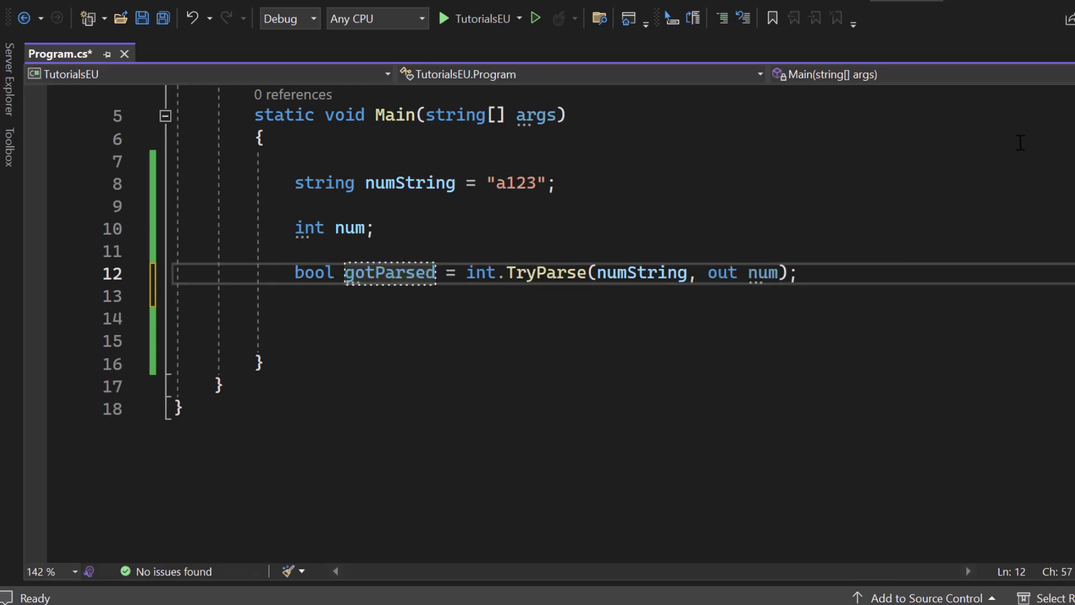
pyautogui.click(177, 409)
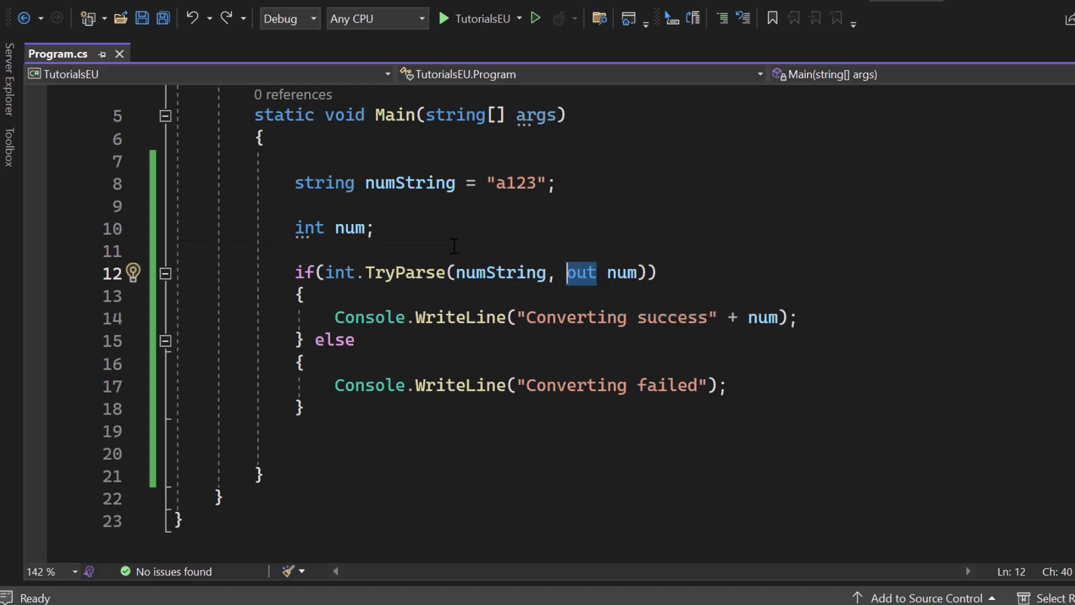
# Step: Delete the separate int num; line and declare num inline as out int num
pyautogui.doubleClick(350, 228)
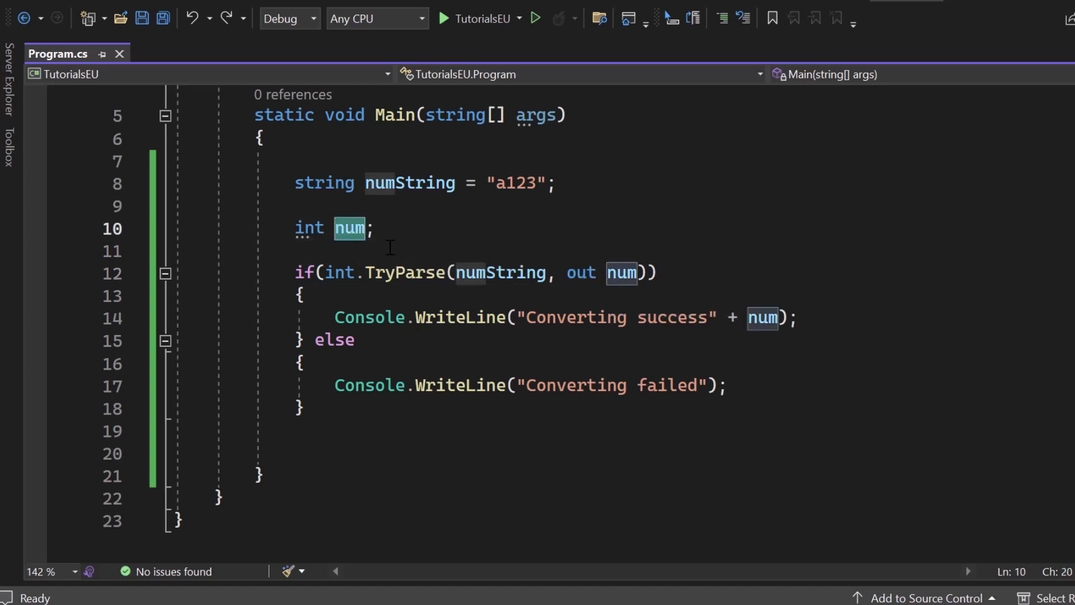
pyautogui.click(426, 251)
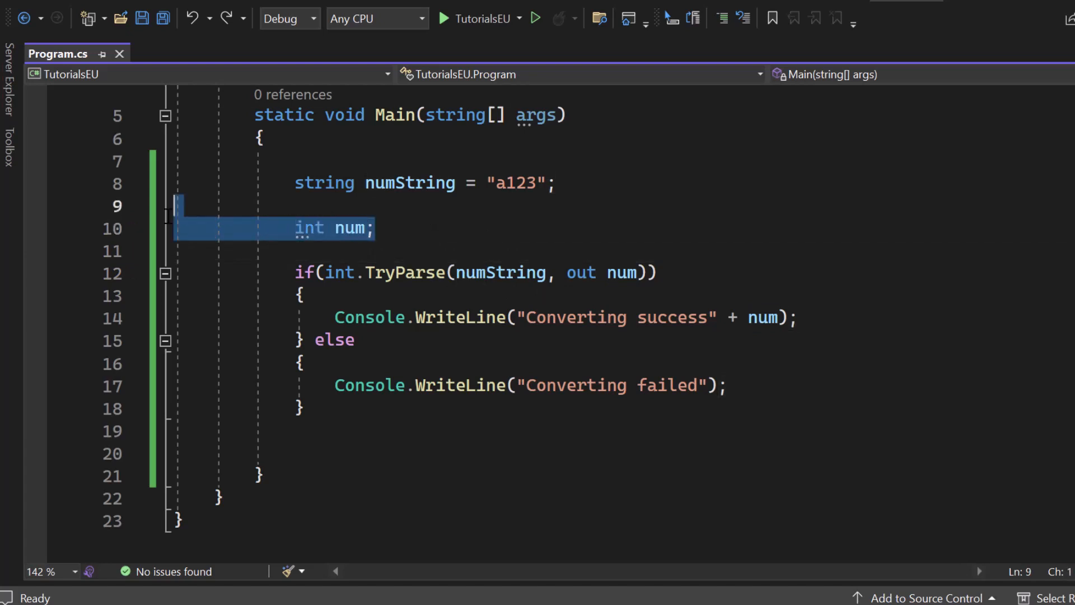
pyautogui.press('Delete')
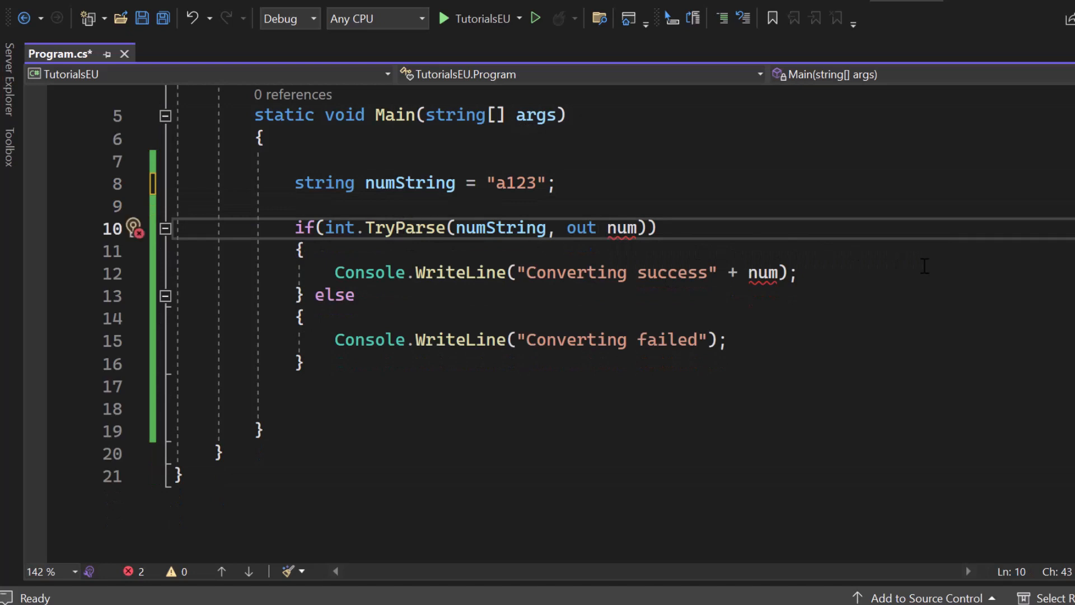
pyautogui.write('int')
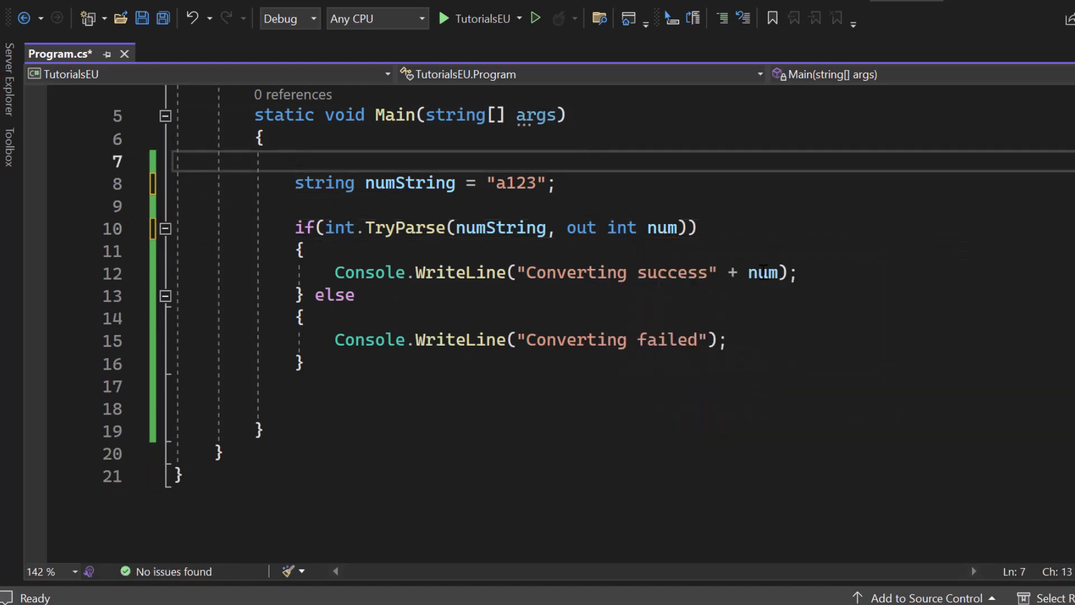
pyautogui.press('Backspace')
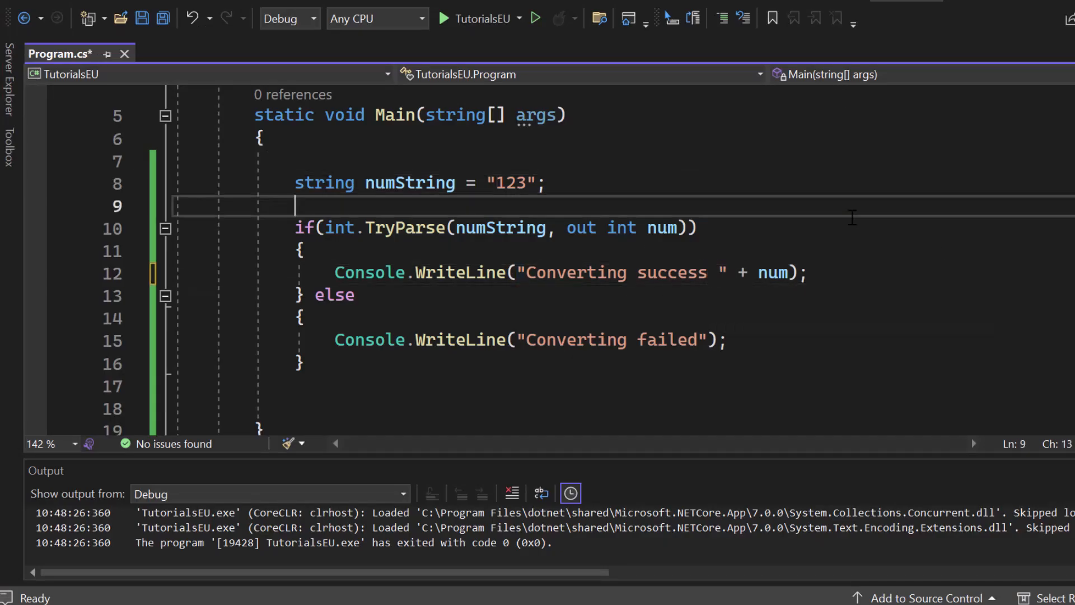
# Step: Switch to float.TryParse(numString, out var num) and run the program again
pyautogui.click(534, 19)
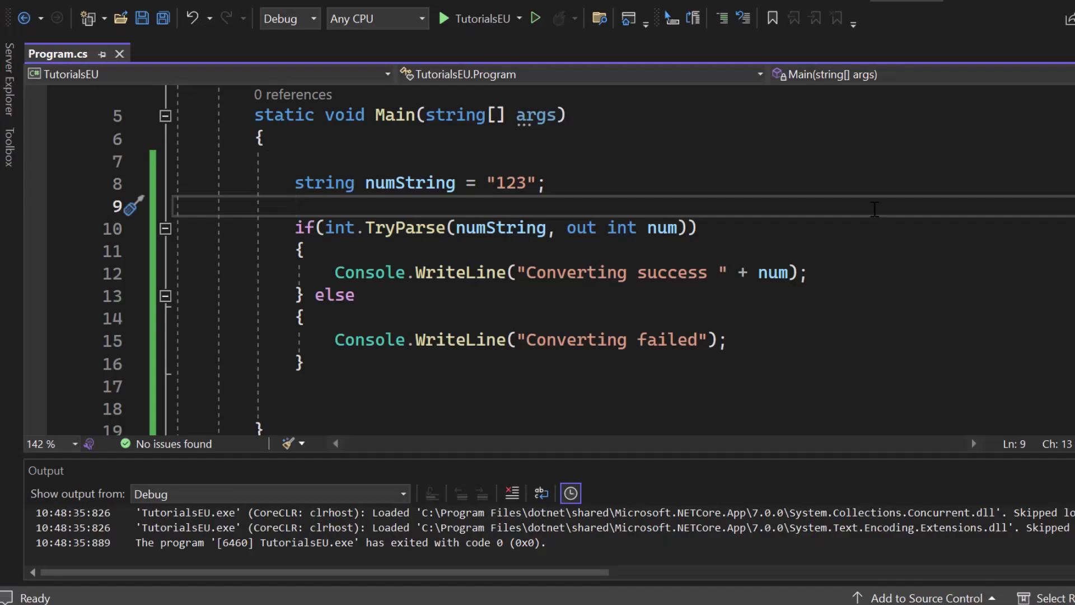
pyautogui.moveTo(636, 191)
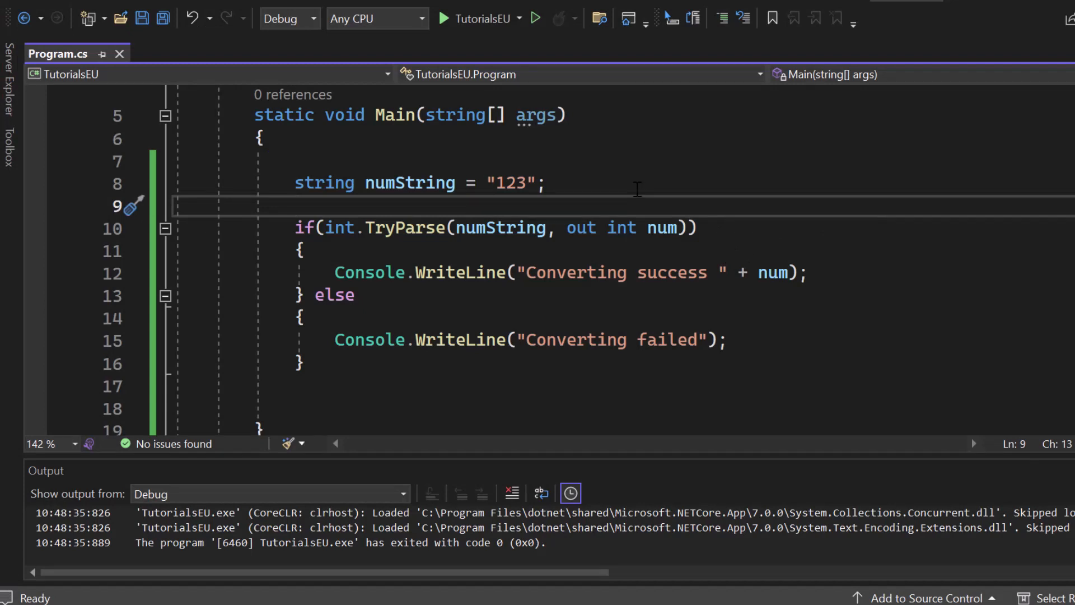
pyautogui.write('decimal')
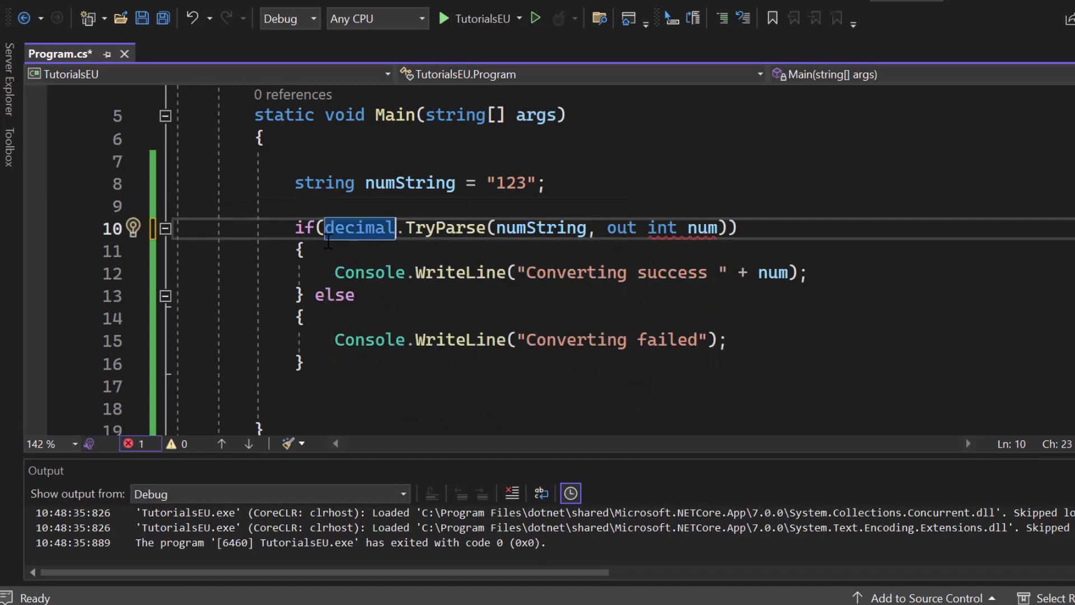
pyautogui.write('float')
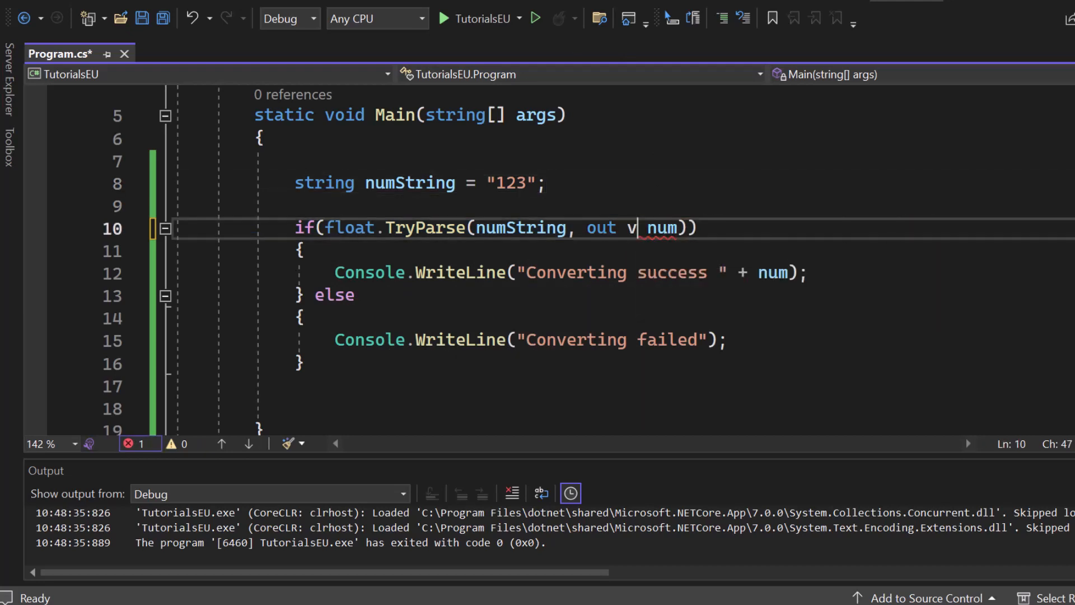
pyautogui.write('ar')
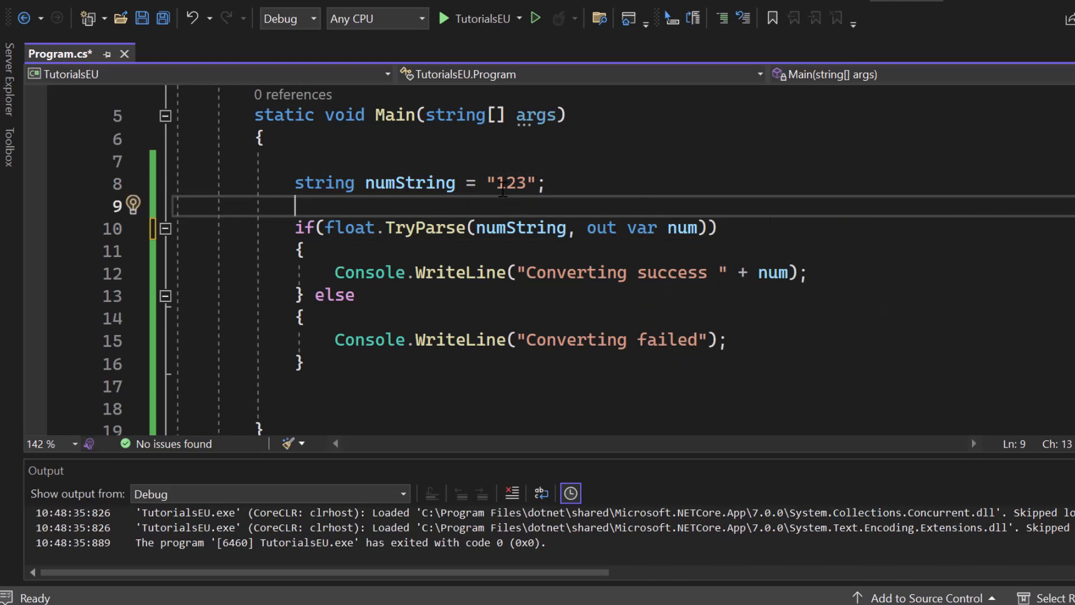
pyautogui.click(478, 19)
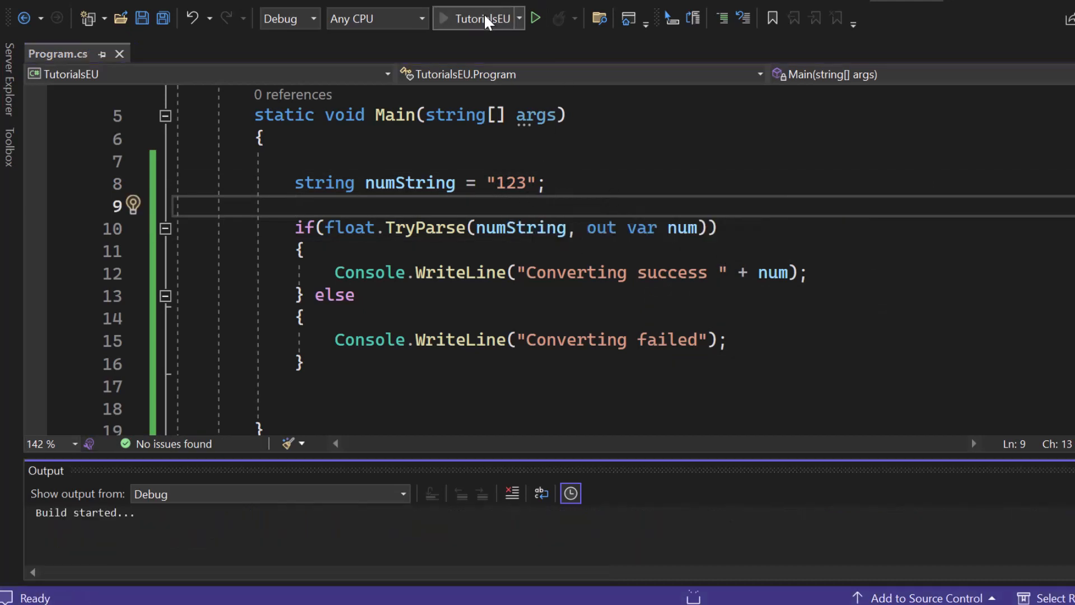
pyautogui.click(535, 19)
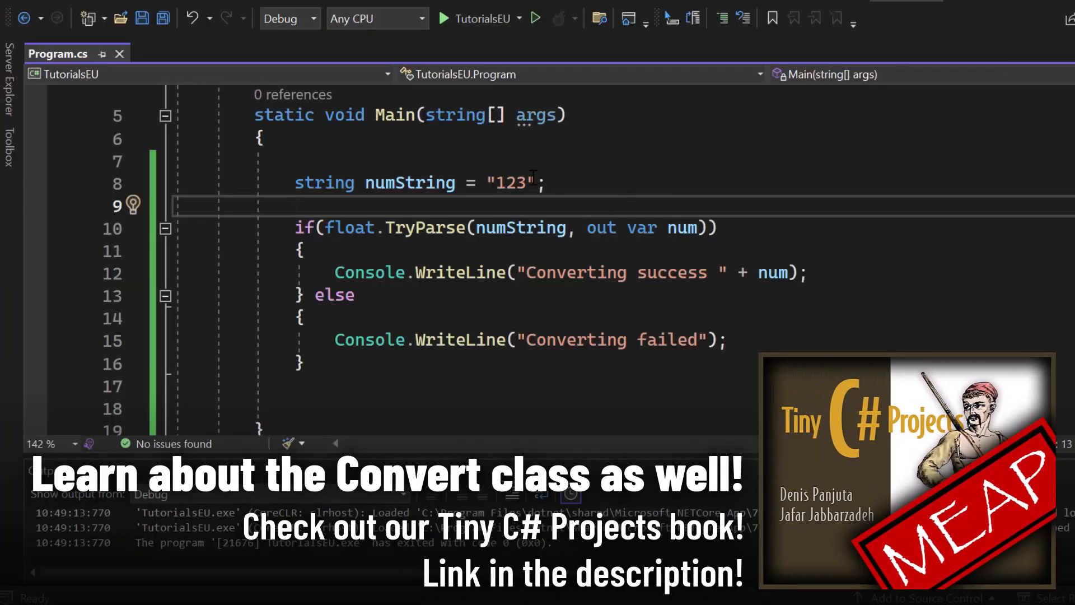
# Step: Change numString to "123.50" and run, so the console prints Converting success 123.5
pyautogui.write('.50')
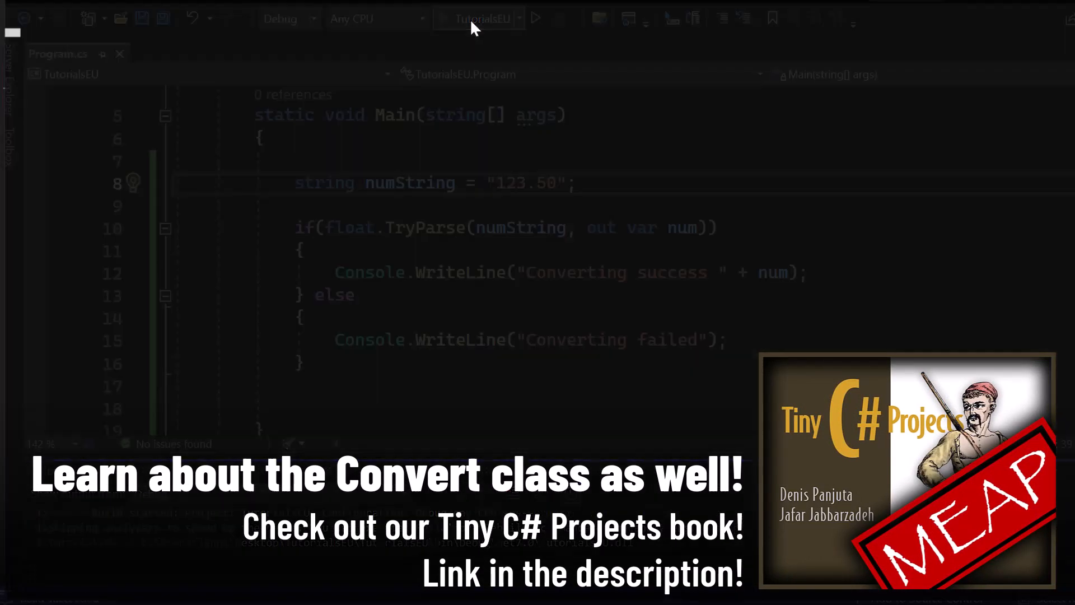
pyautogui.click(537, 18)
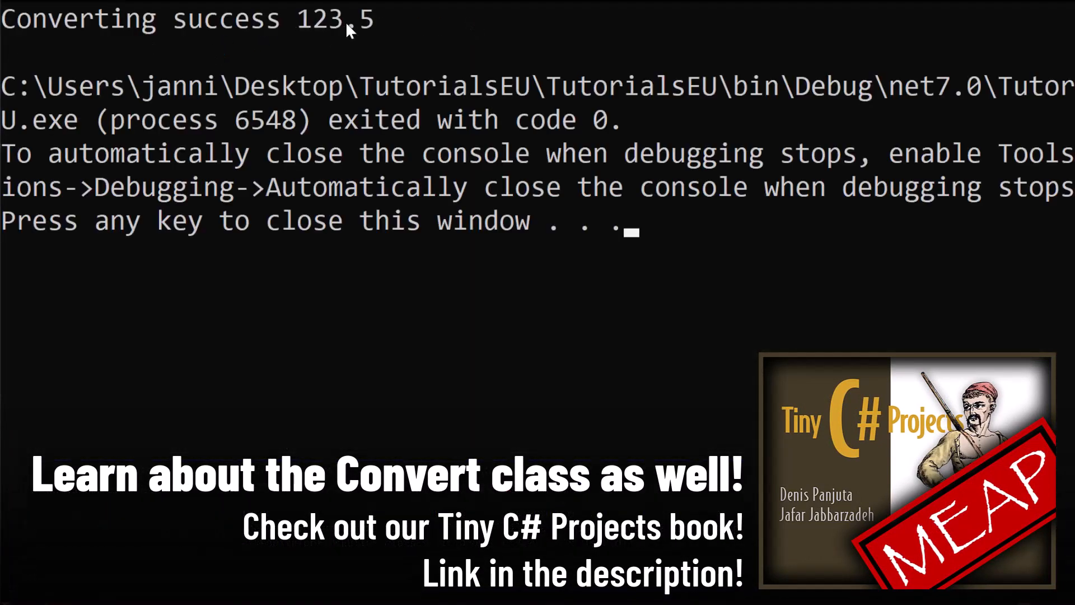
pyautogui.moveTo(678, 161)
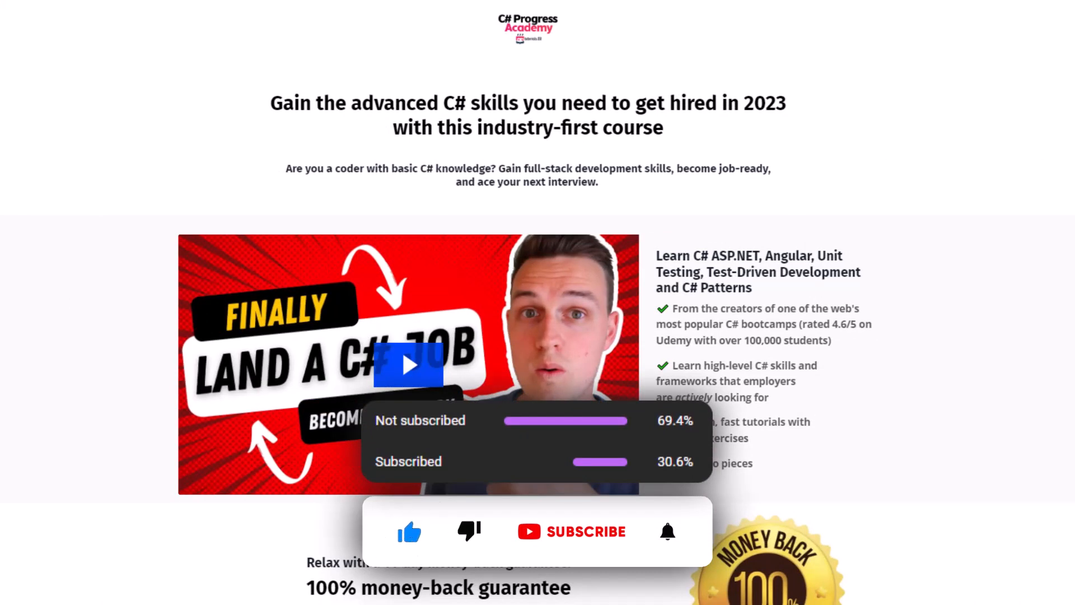
pyautogui.click(584, 531)
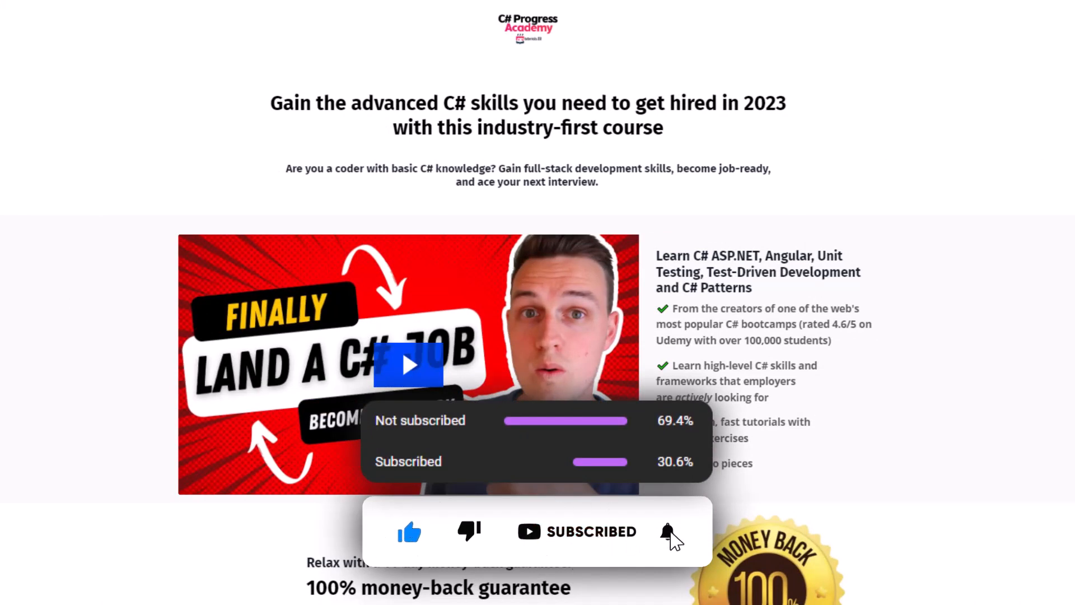
pyautogui.click(668, 534)
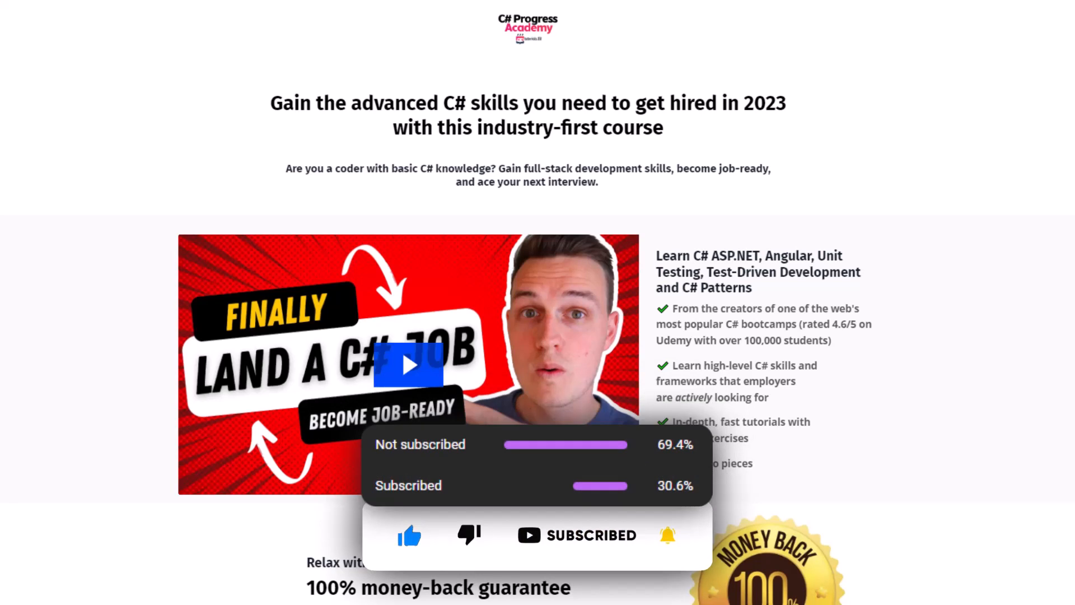